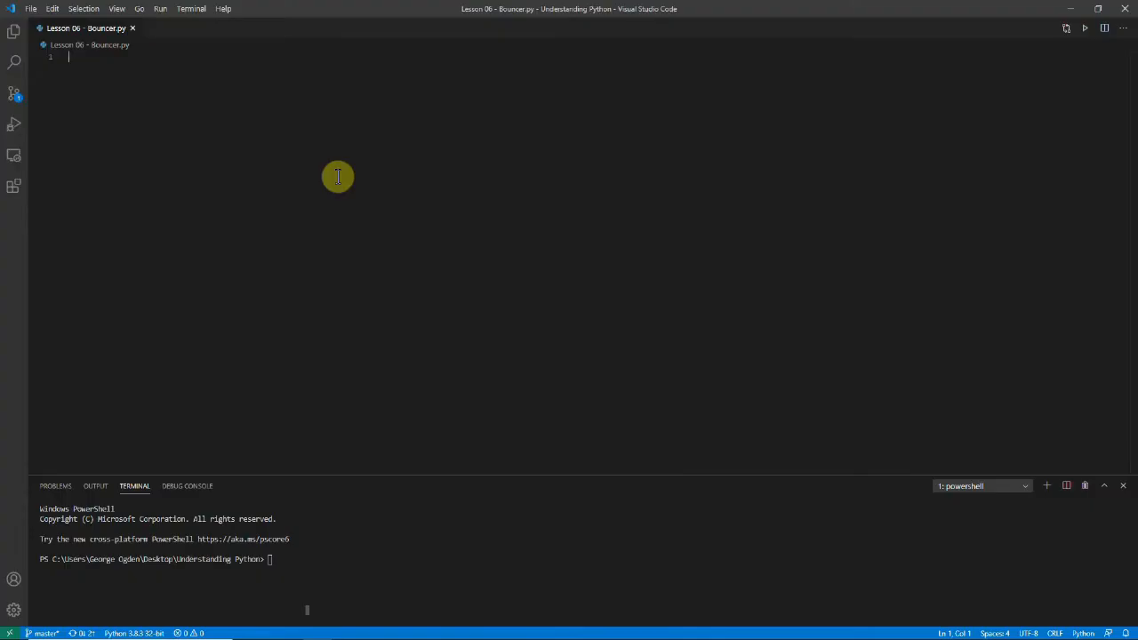
# Write age = int(input("What is your age?\n")) as the first line of Bouncer.py.
pyautogui.write('age =')
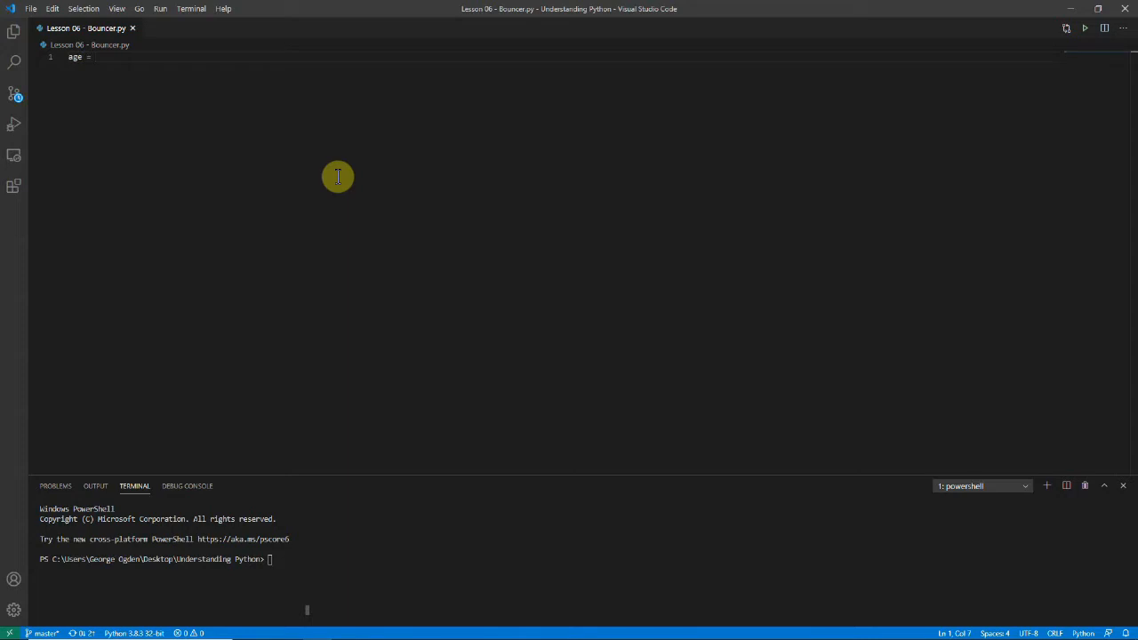
pyautogui.write('int')
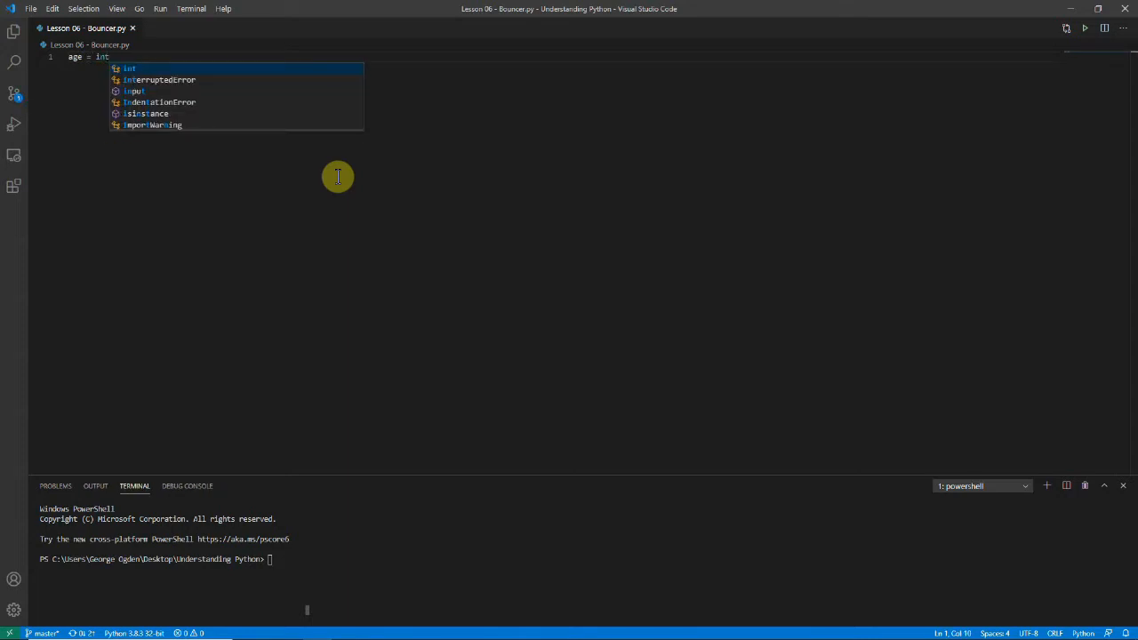
pyautogui.write('()')
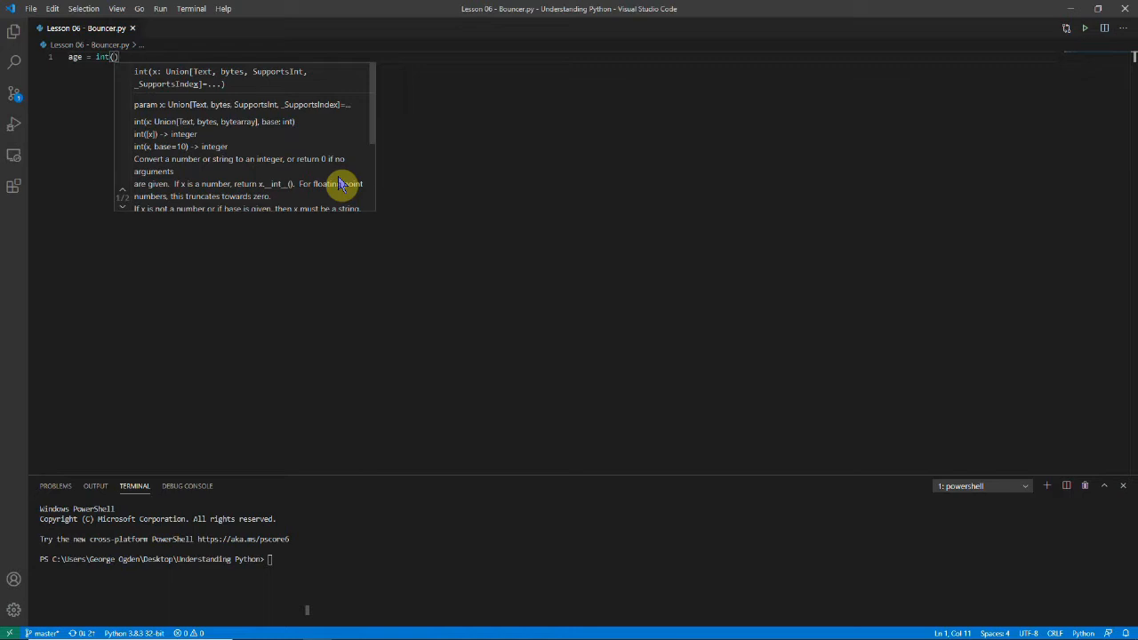
pyautogui.write('input("")')
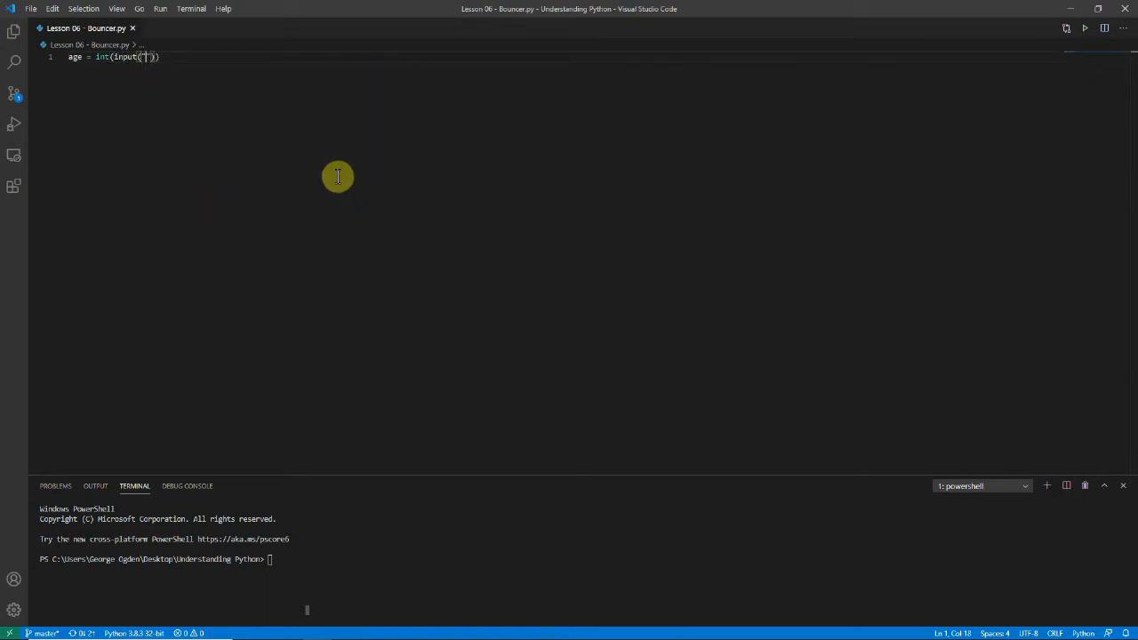
pyautogui.write('What is your age?')
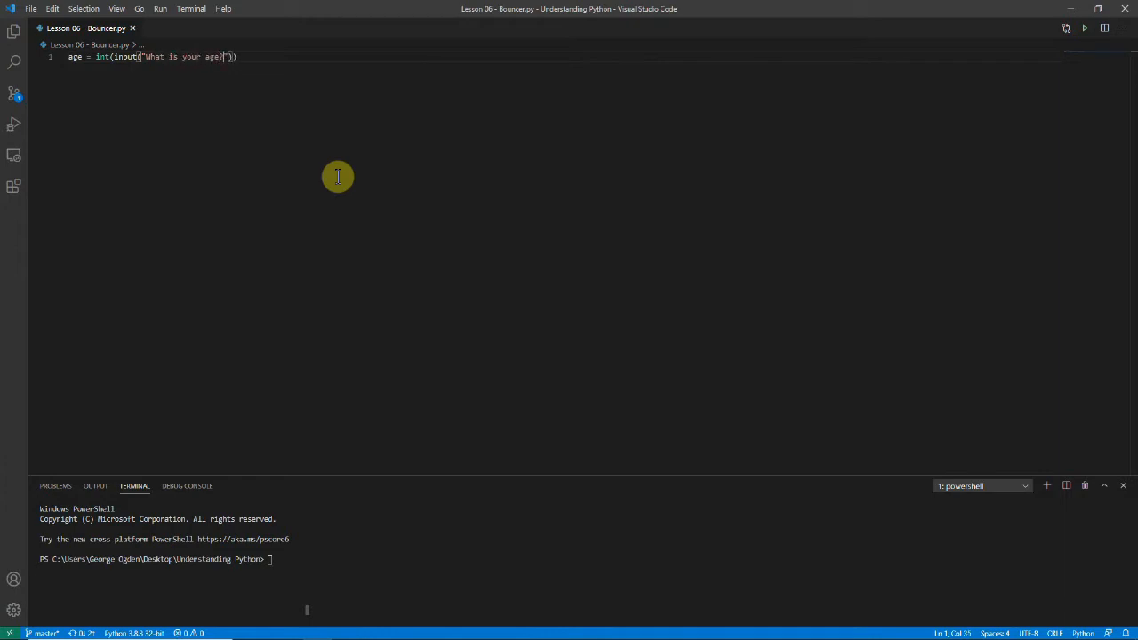
pyautogui.write('\\n')
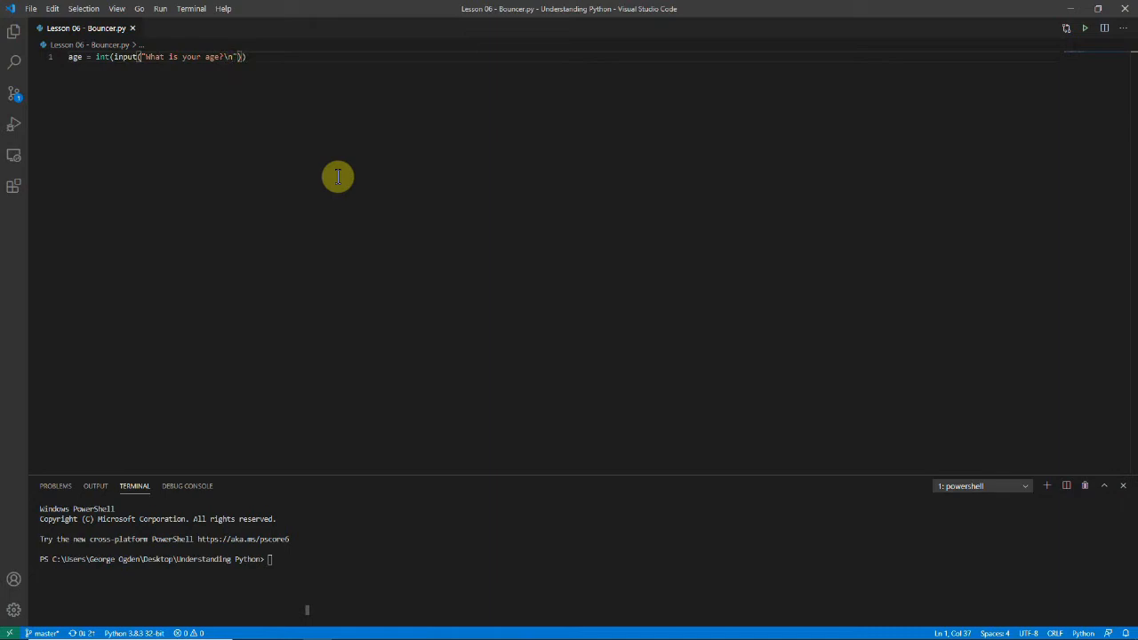
pyautogui.write(')')
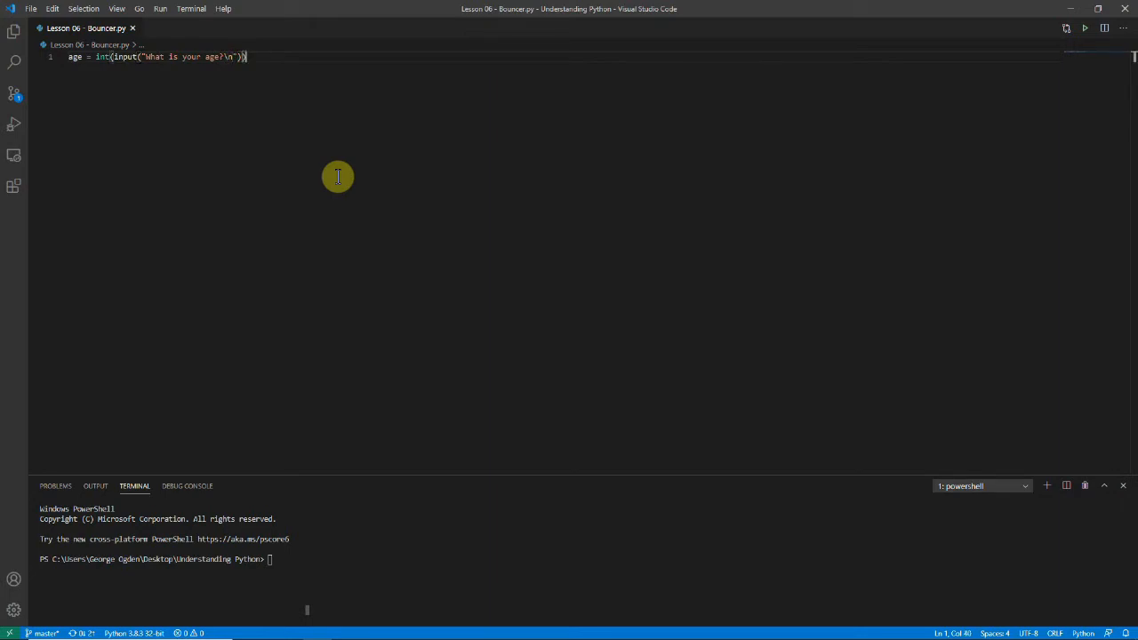
# Add an if age > 70 block printing "You are old!" followed by a thank-you print.
pyautogui.press('Enter')
pyautogui.write('if')
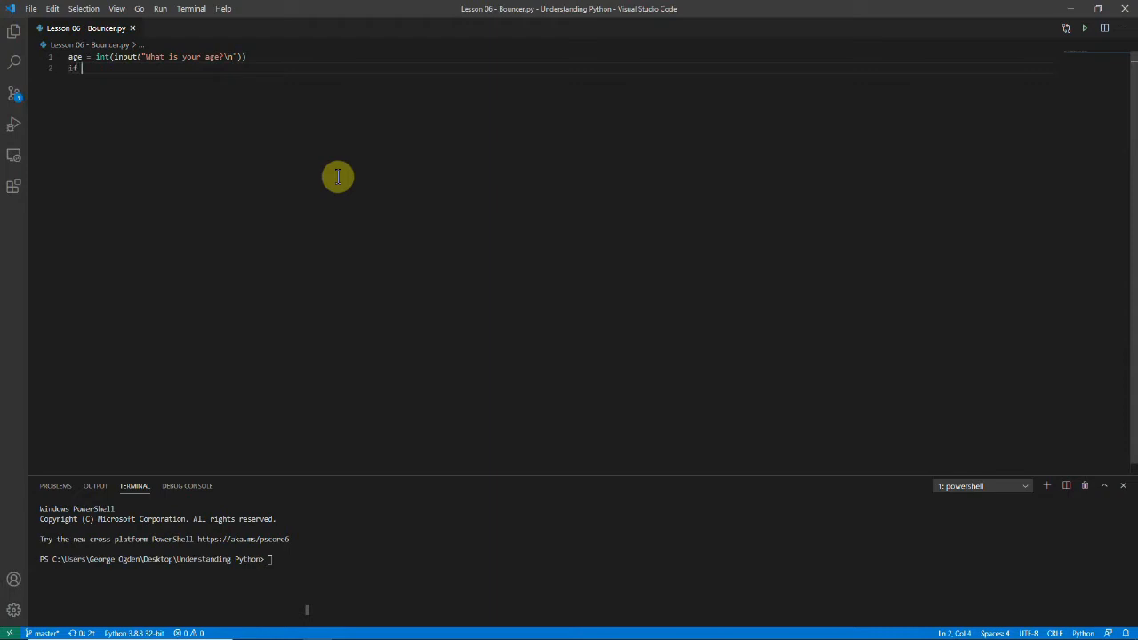
pyautogui.write('age >')
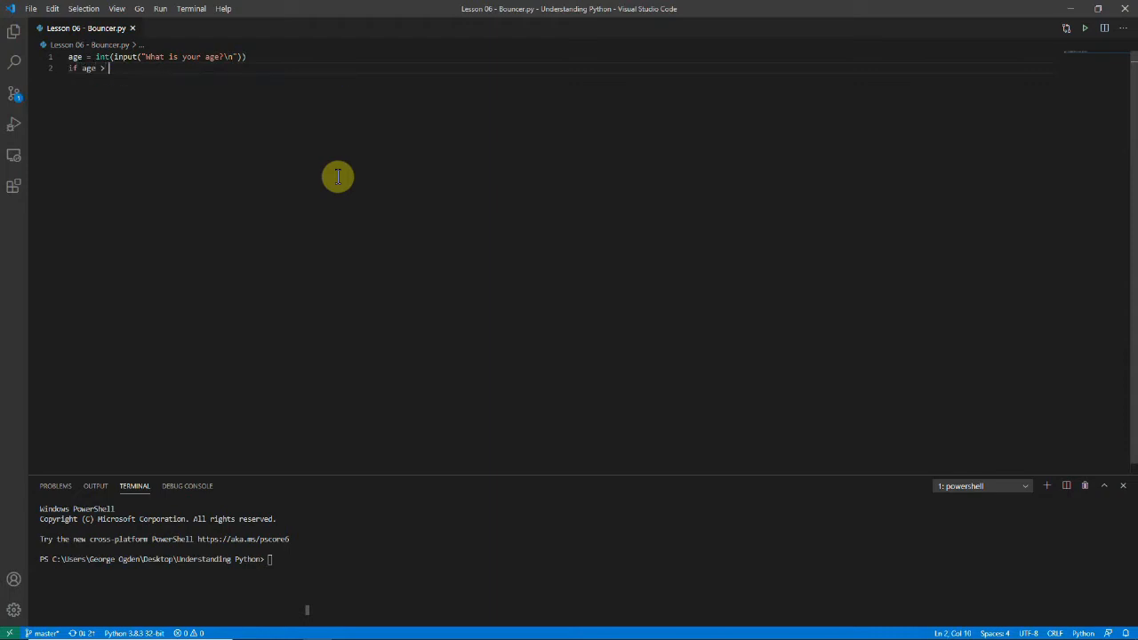
pyautogui.write('70:')
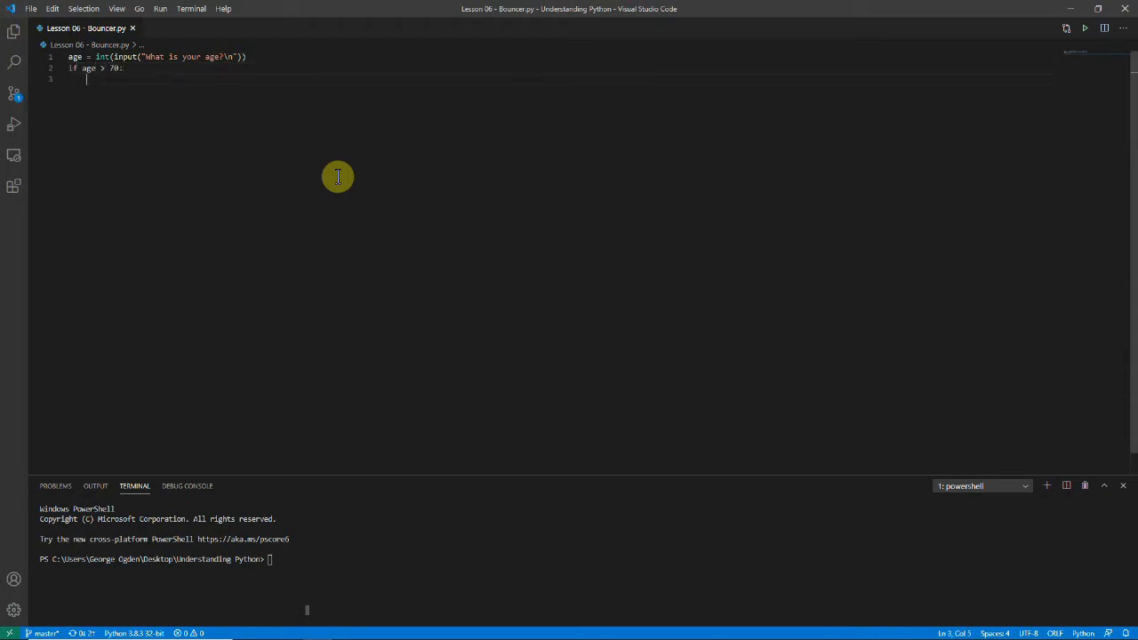
pyautogui.write('print("")')
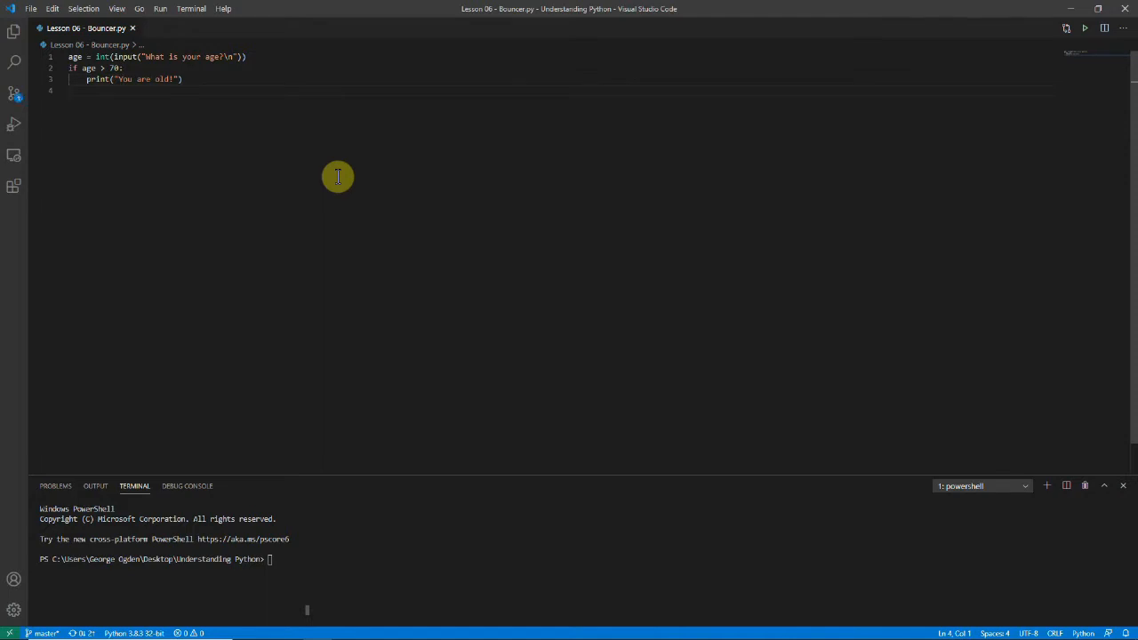
pyautogui.write('pritn')
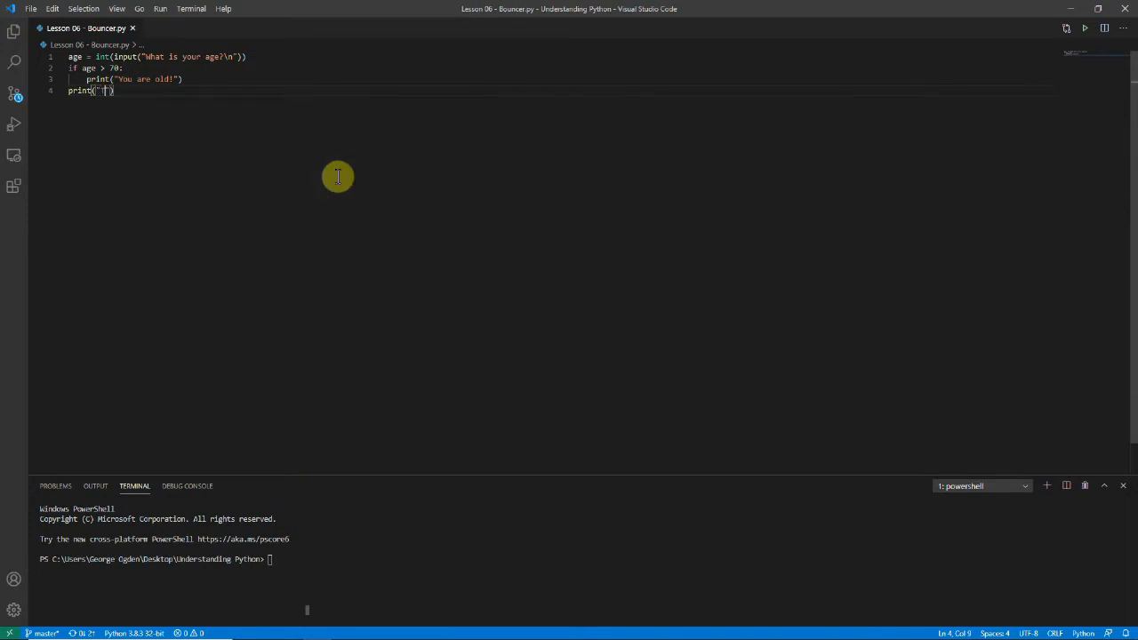
pyautogui.write('Thank you for using this.')
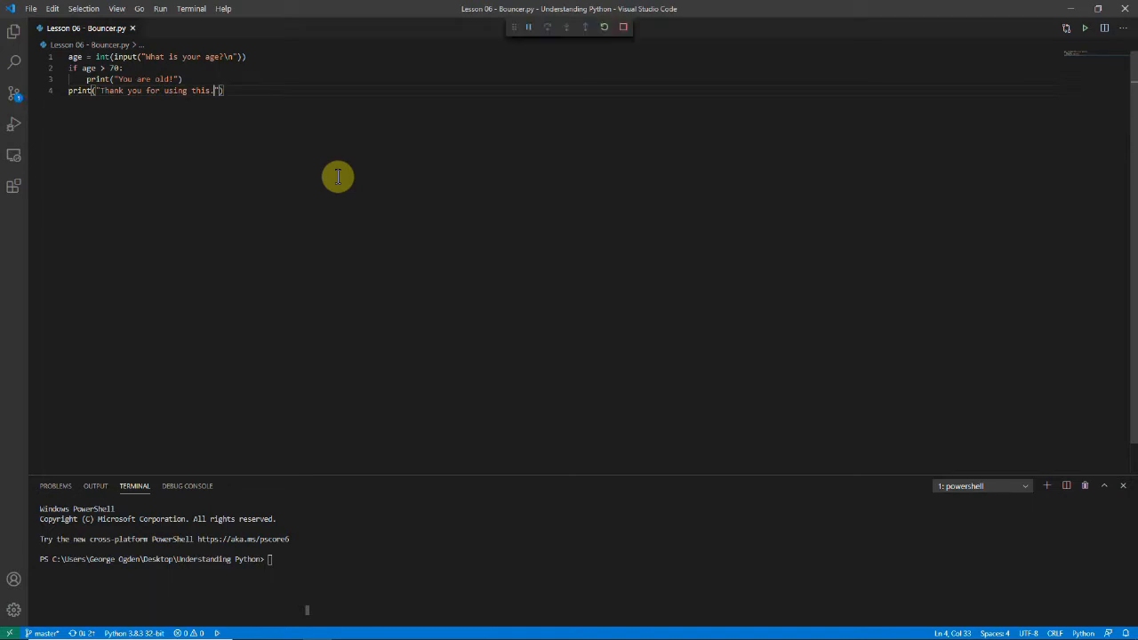
# Run Bouncer.py and answer the age prompt with 71 to get the old message.
pyautogui.click(14, 124)
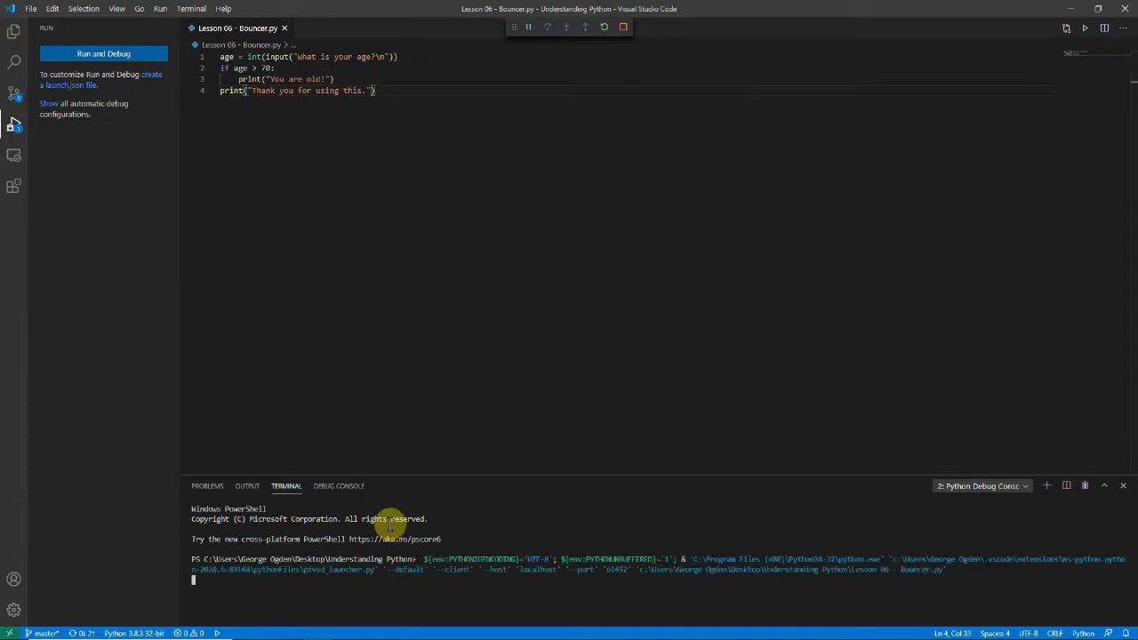
pyautogui.click(103, 53)
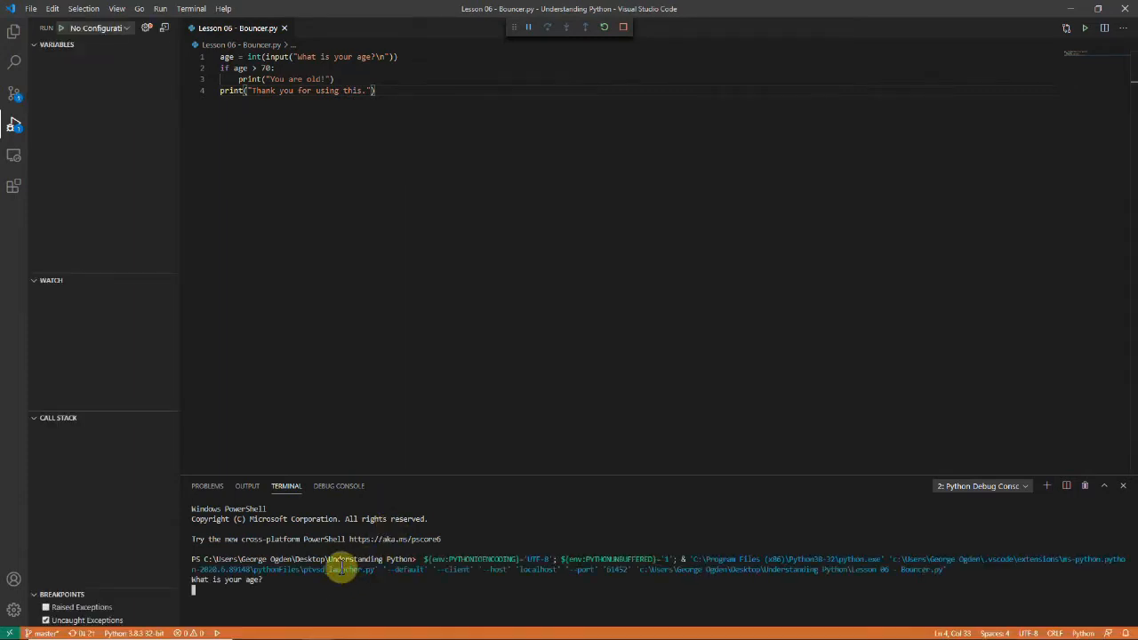
pyautogui.moveTo(342, 569)
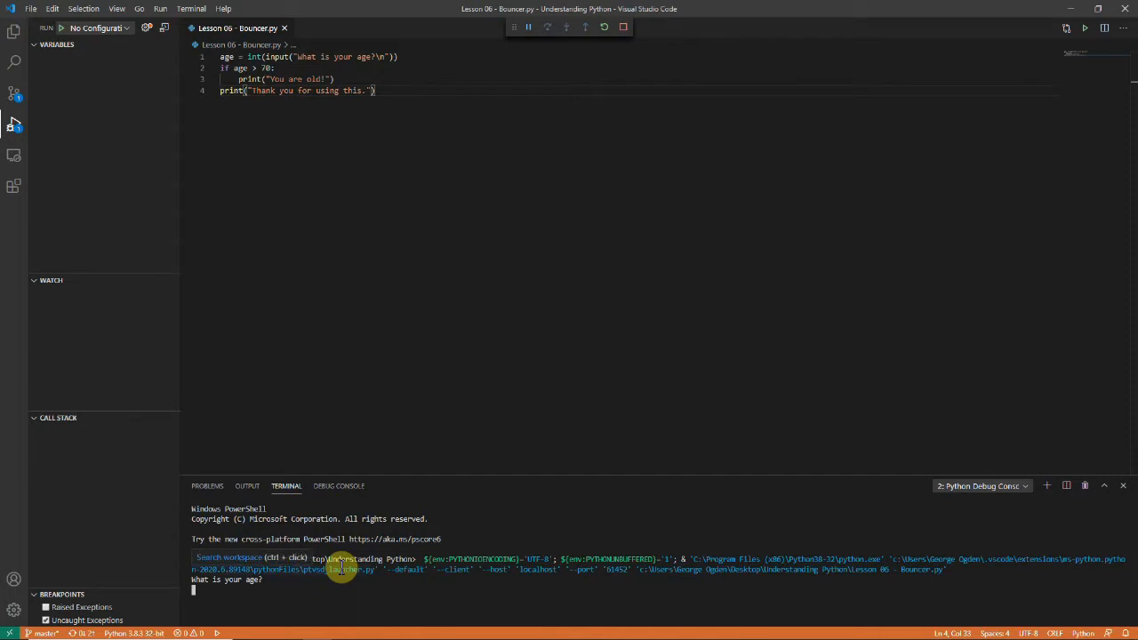
pyautogui.write('71')
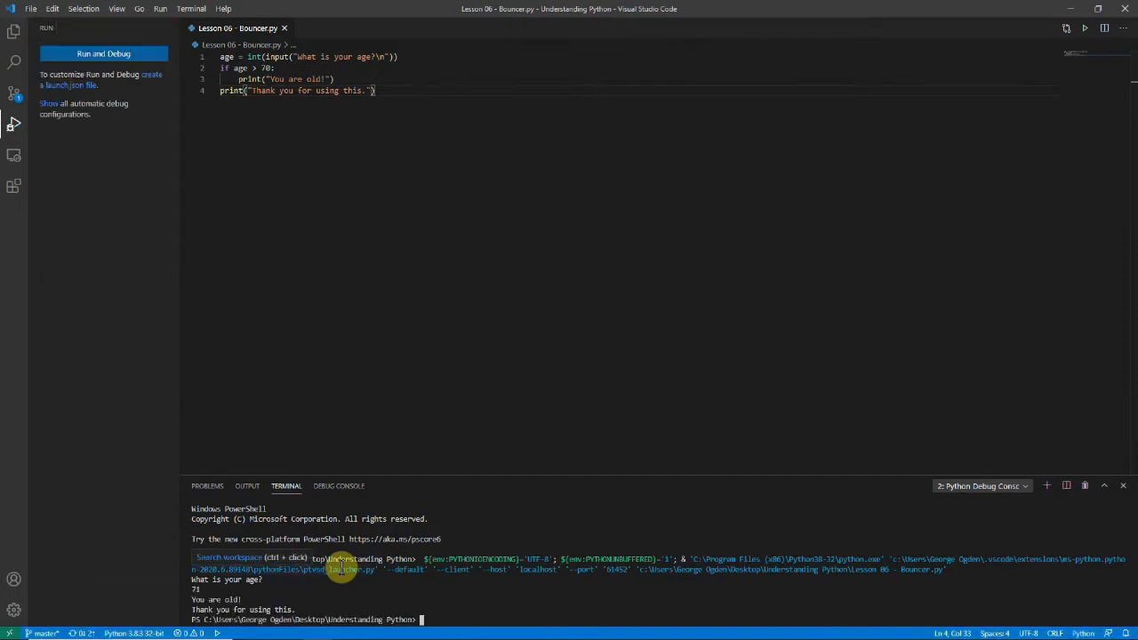
pyautogui.moveTo(347, 317)
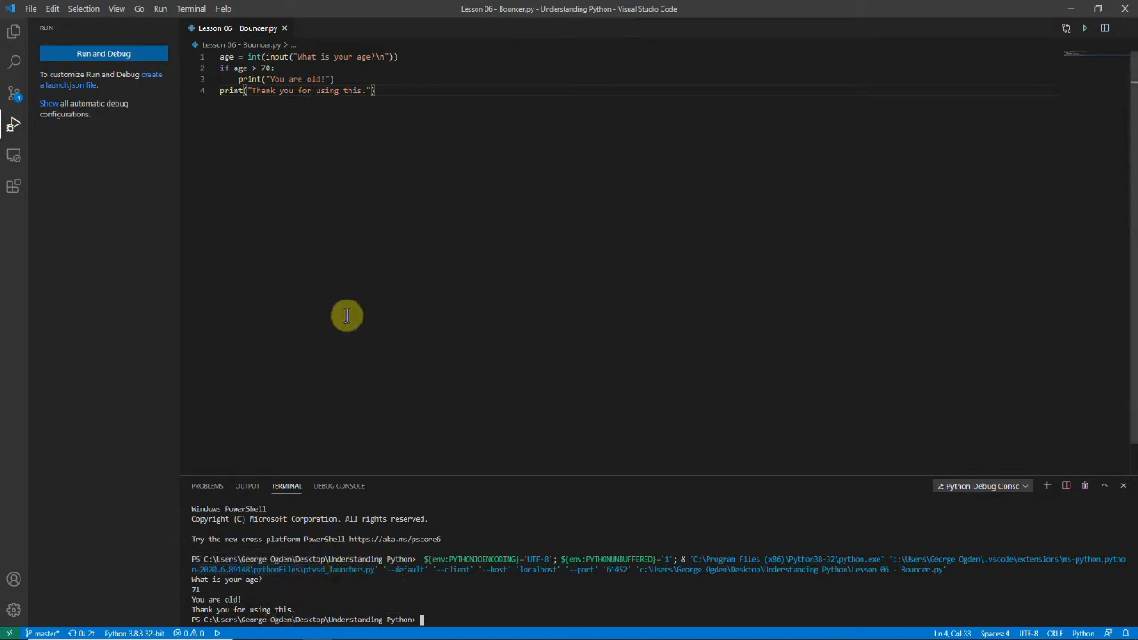
pyautogui.moveTo(356, 152)
pyautogui.write('50')
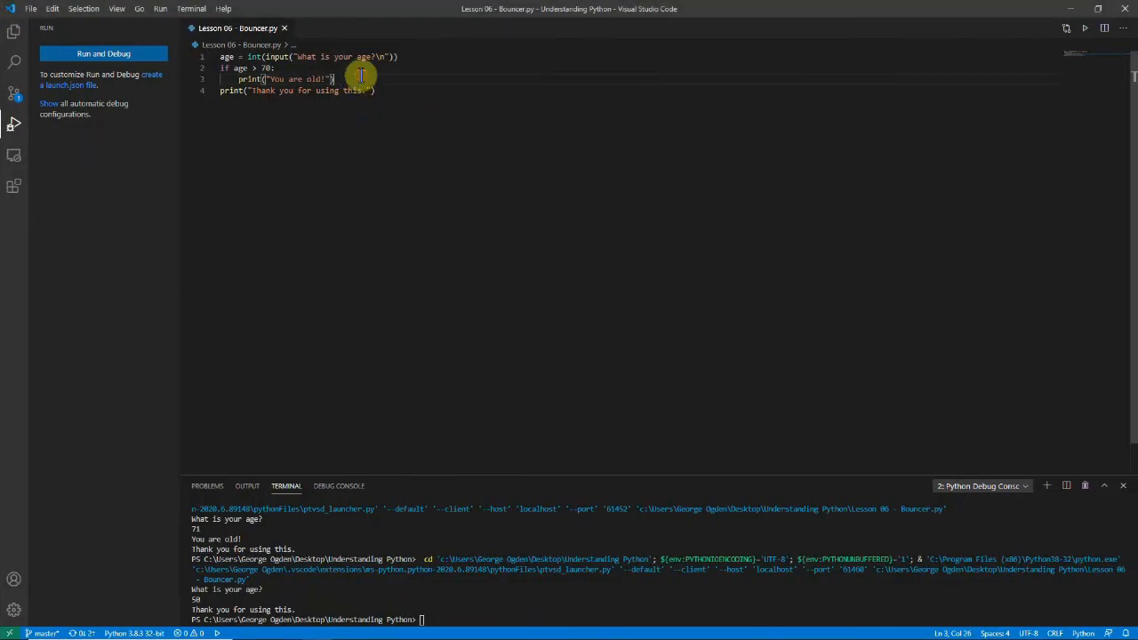
# Rewrite the check as if age >= 18 printing "You are an adult!" else "You are a child!".
pyautogui.click(274, 68)
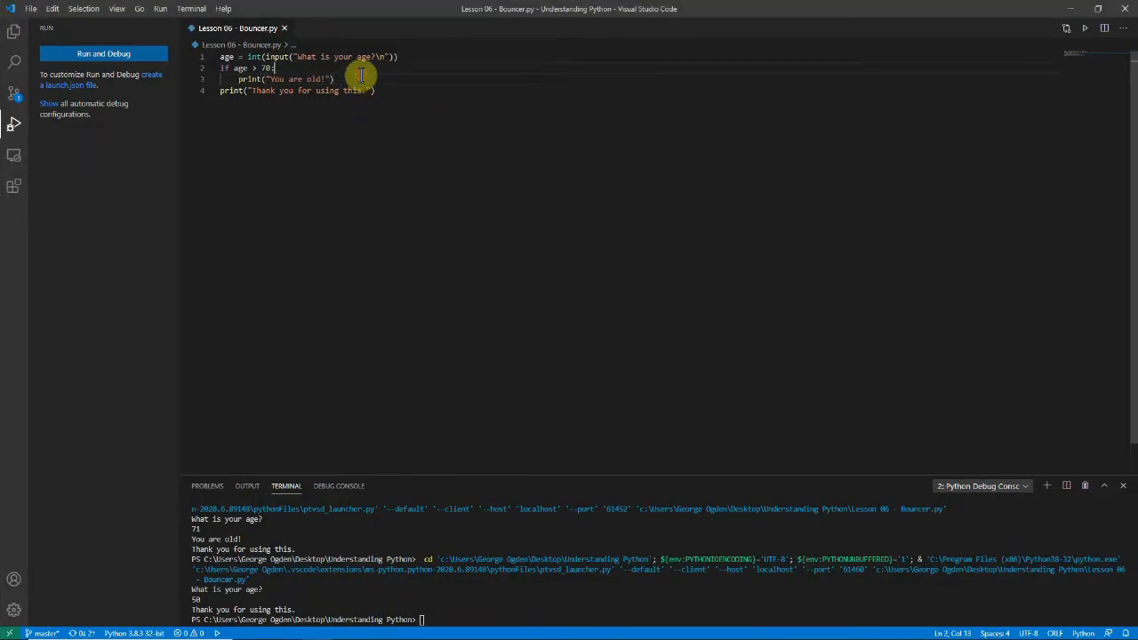
pyautogui.write('48')
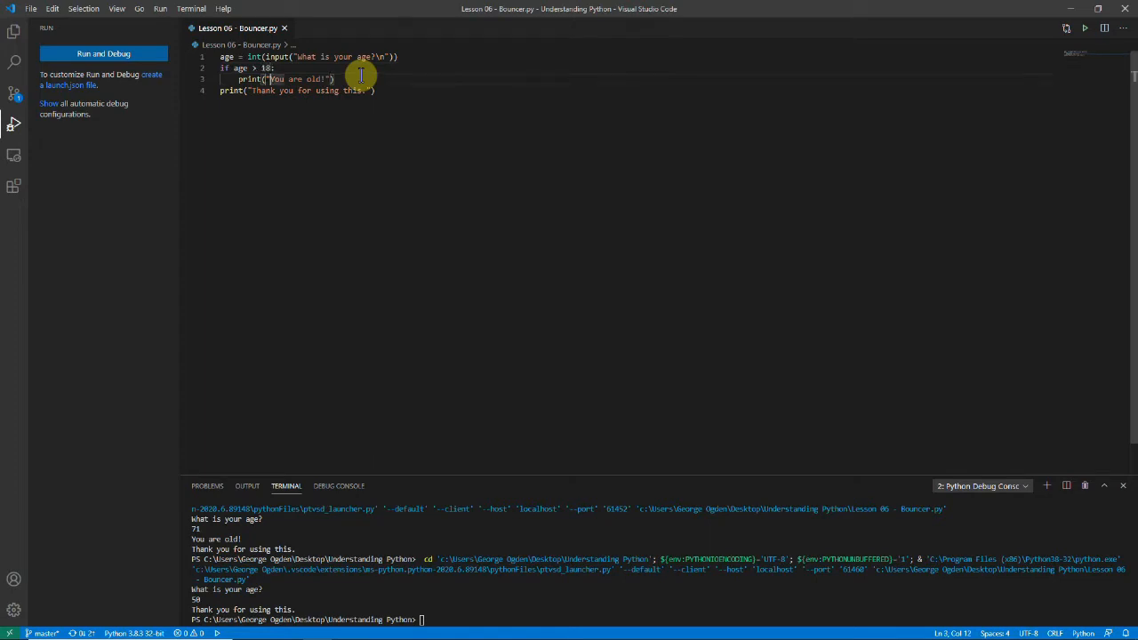
pyautogui.write('else:')
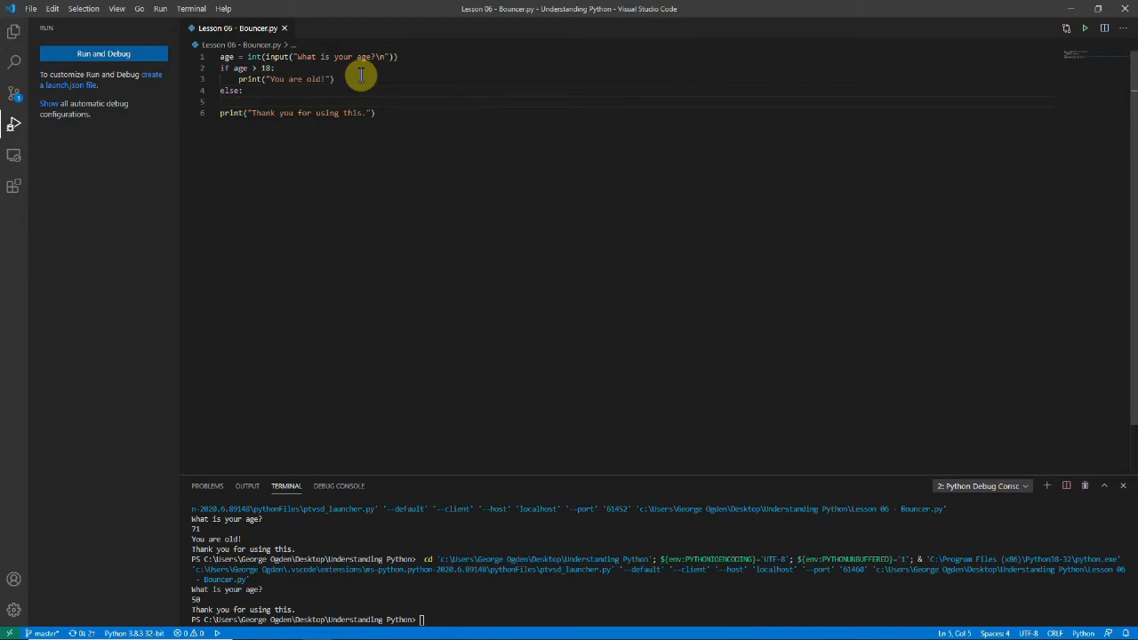
pyautogui.write('print("")')
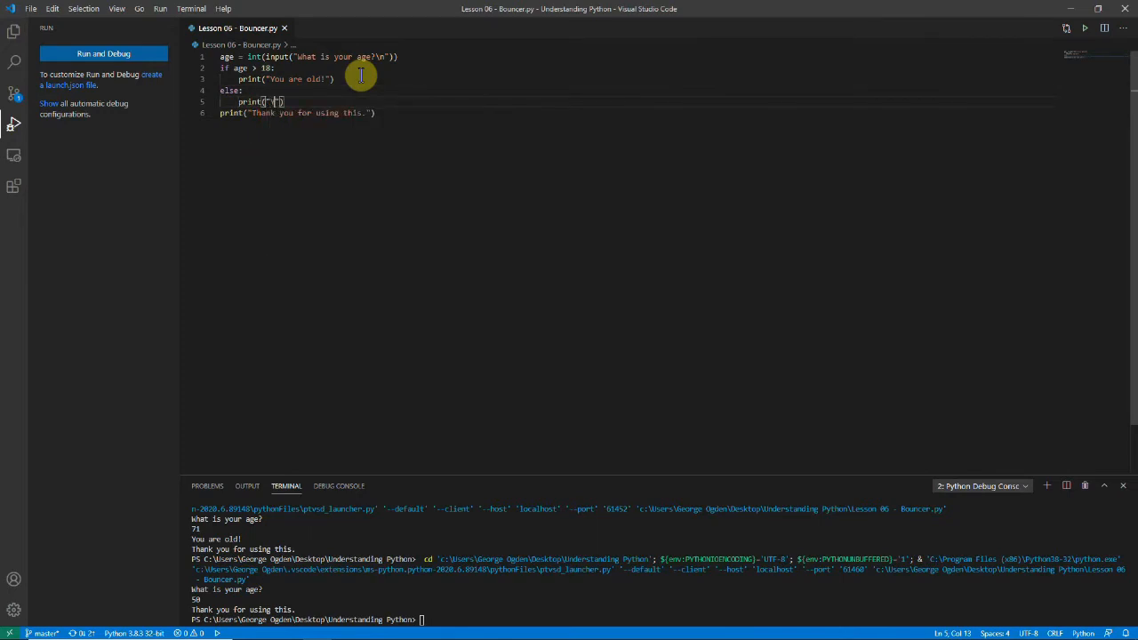
pyautogui.write('You are a child!')
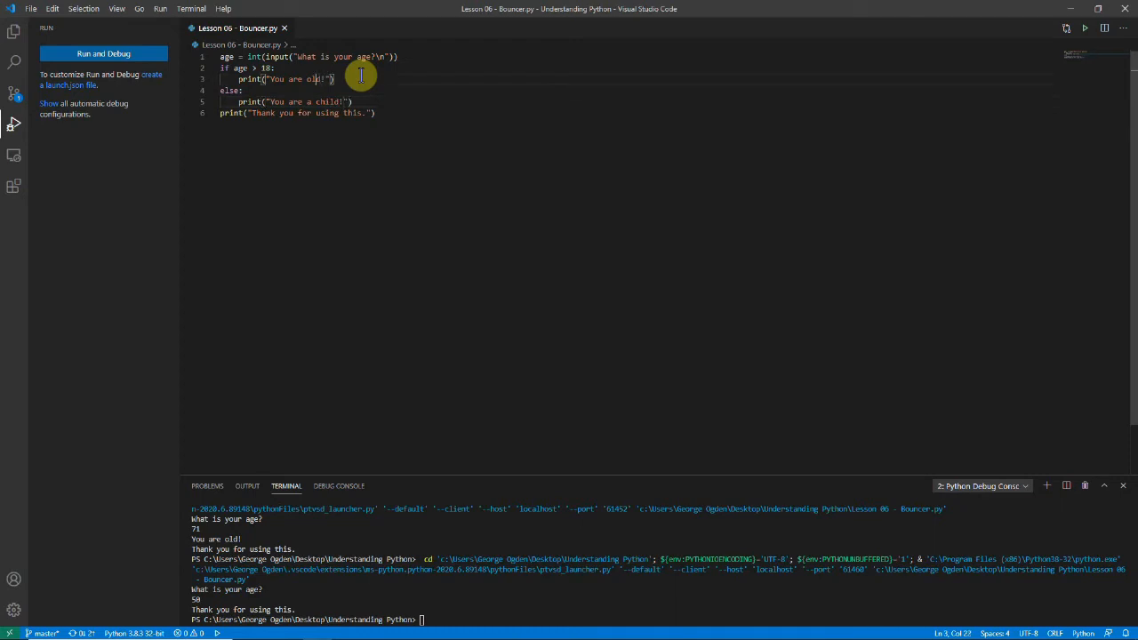
pyautogui.write('an adult')
pyautogui.click(251, 68)
pyautogui.write('=')
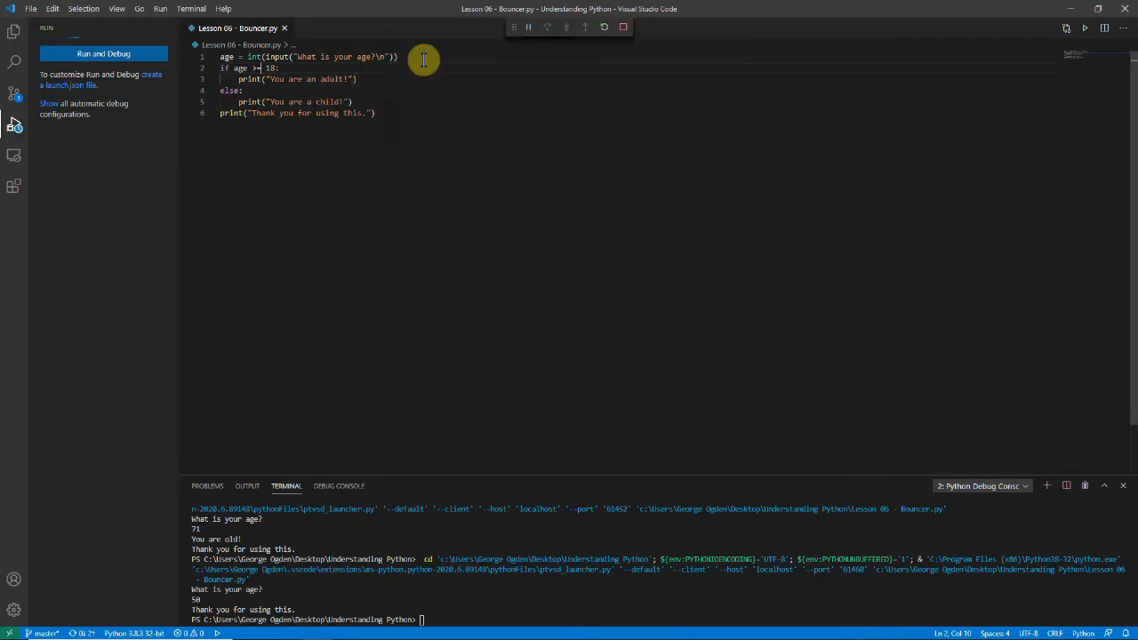
# Run Bouncer.py and answer the prompt with a child age, then an adult age.
pyautogui.click(103, 54)
pyautogui.write('15')
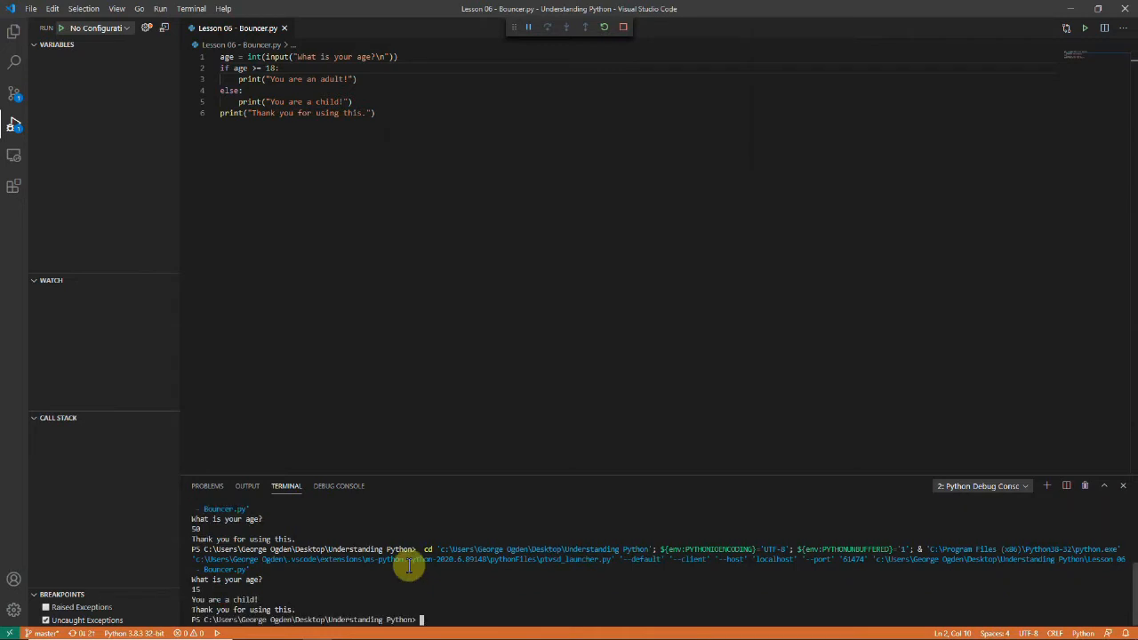
pyautogui.click(96, 29)
pyautogui.write('24')
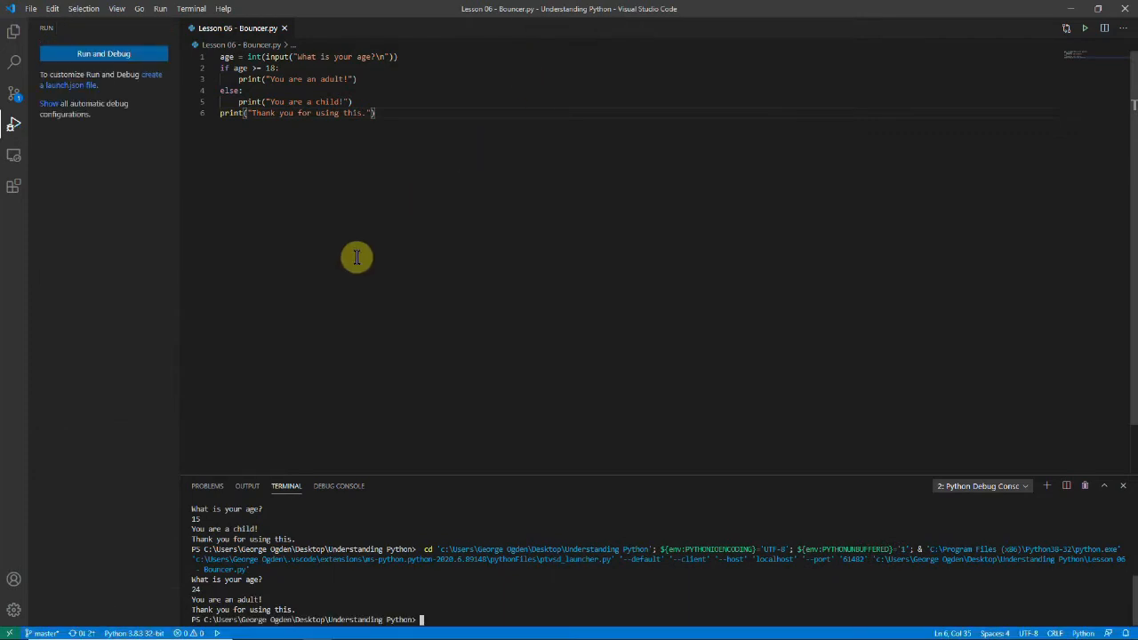
pyautogui.moveTo(235, 121)
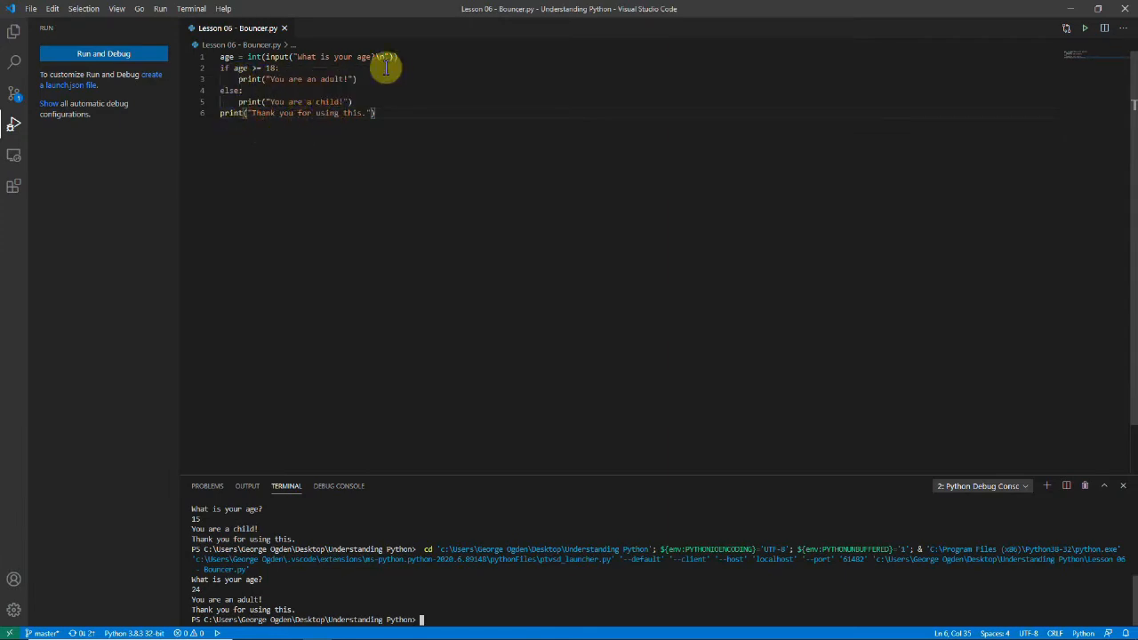
pyautogui.moveTo(253, 101)
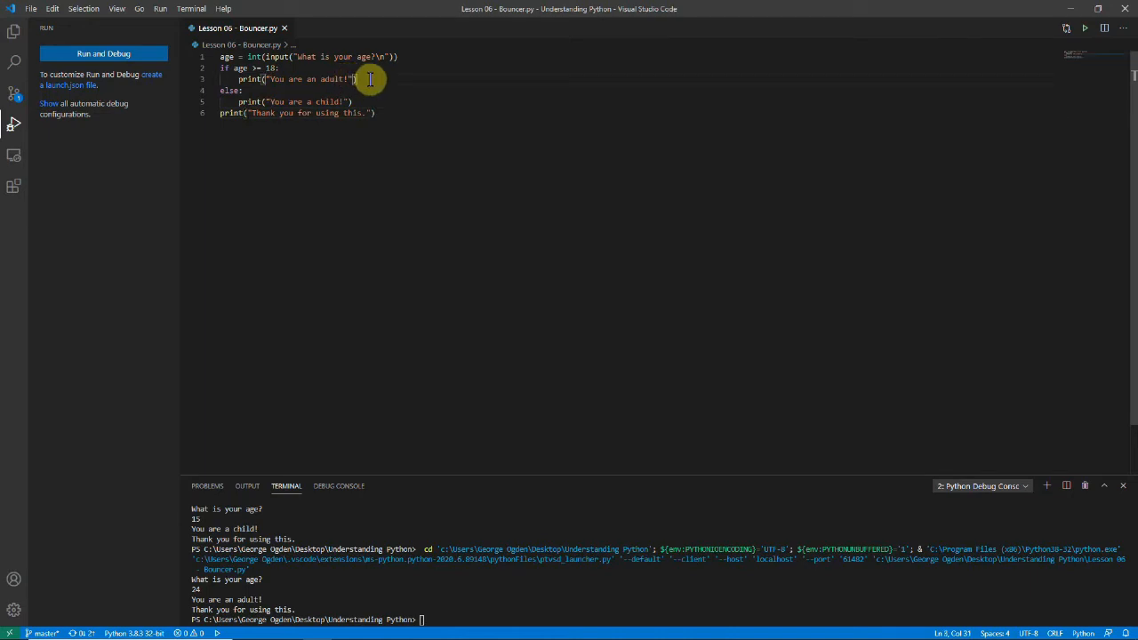
# Insert an unindented print line before else and run the file to raise a SyntaxError.
pyautogui.press('Enter')
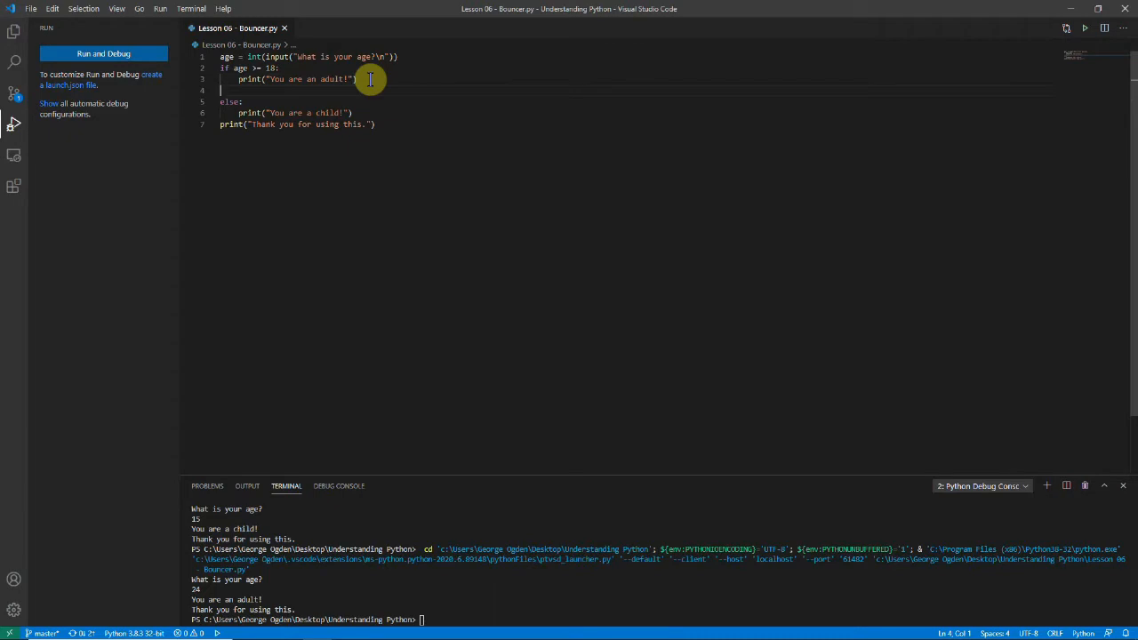
pyautogui.write('print("sm")')
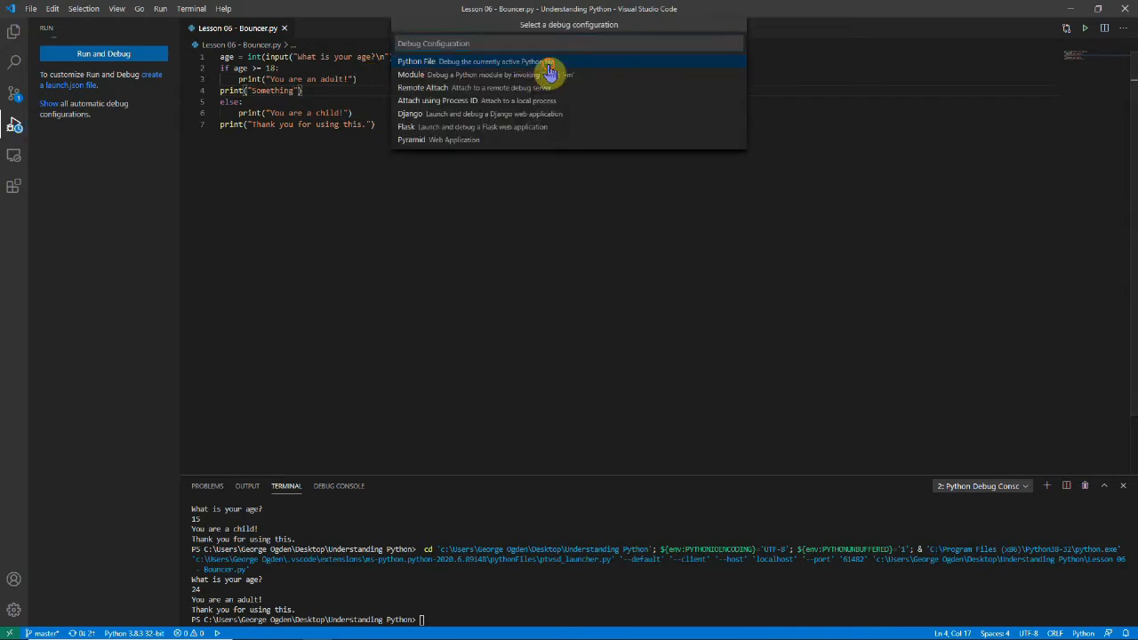
pyautogui.click(416, 60)
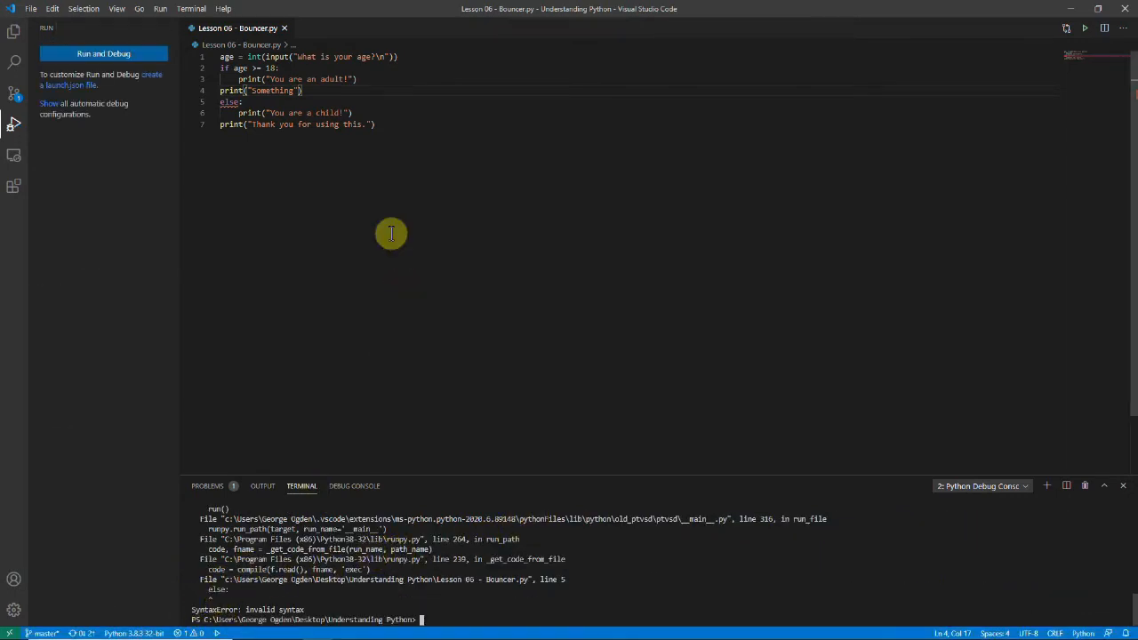
pyautogui.moveTo(222, 68)
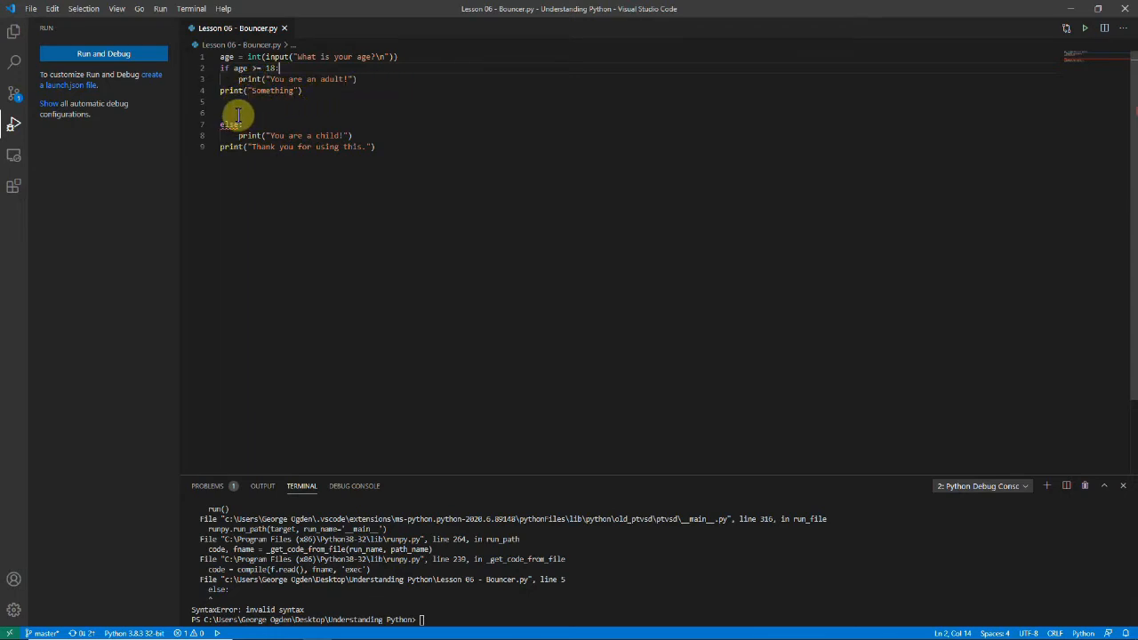
# Delete the stray print line and add an elif age >= 13 branch with its print.
pyautogui.moveTo(220, 89); pyautogui.dragTo(302, 89)
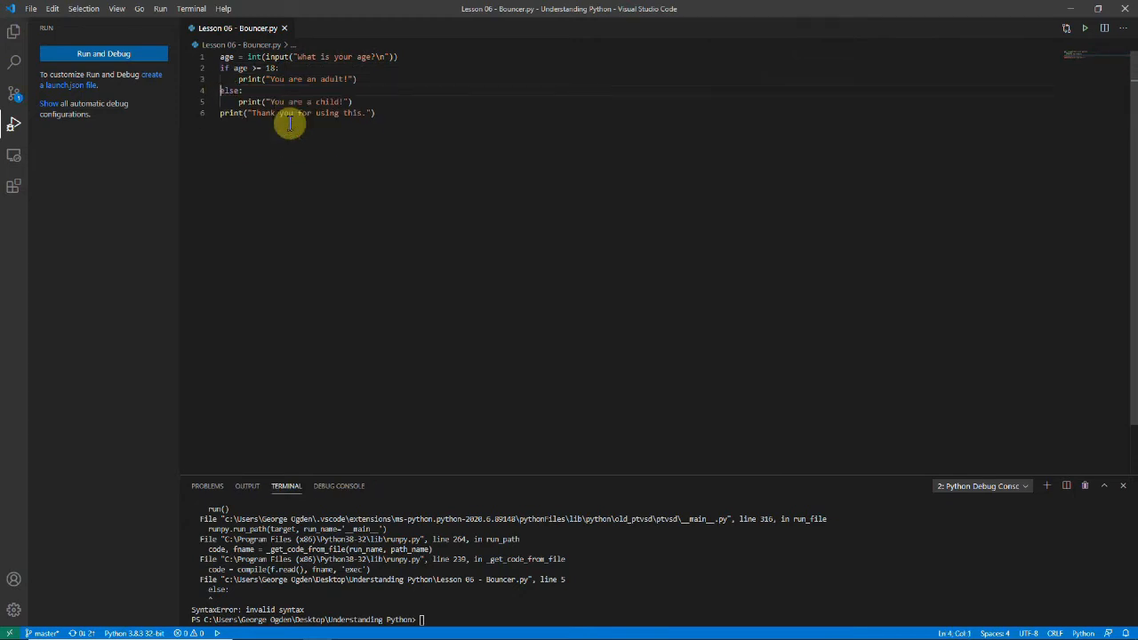
pyautogui.moveTo(284, 128)
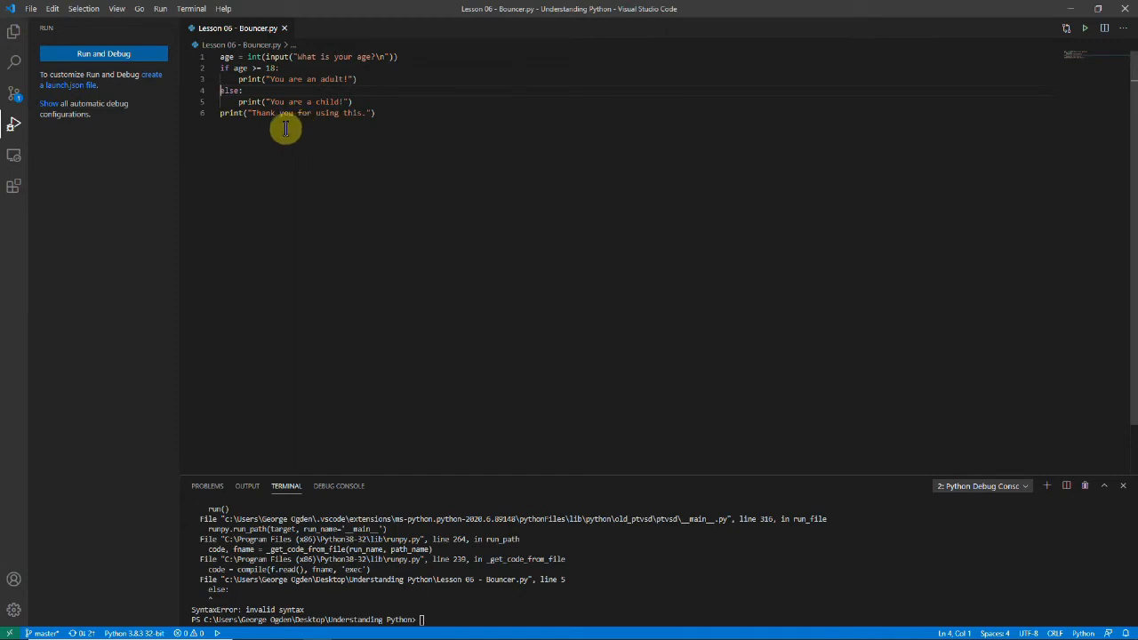
pyautogui.moveTo(292, 197)
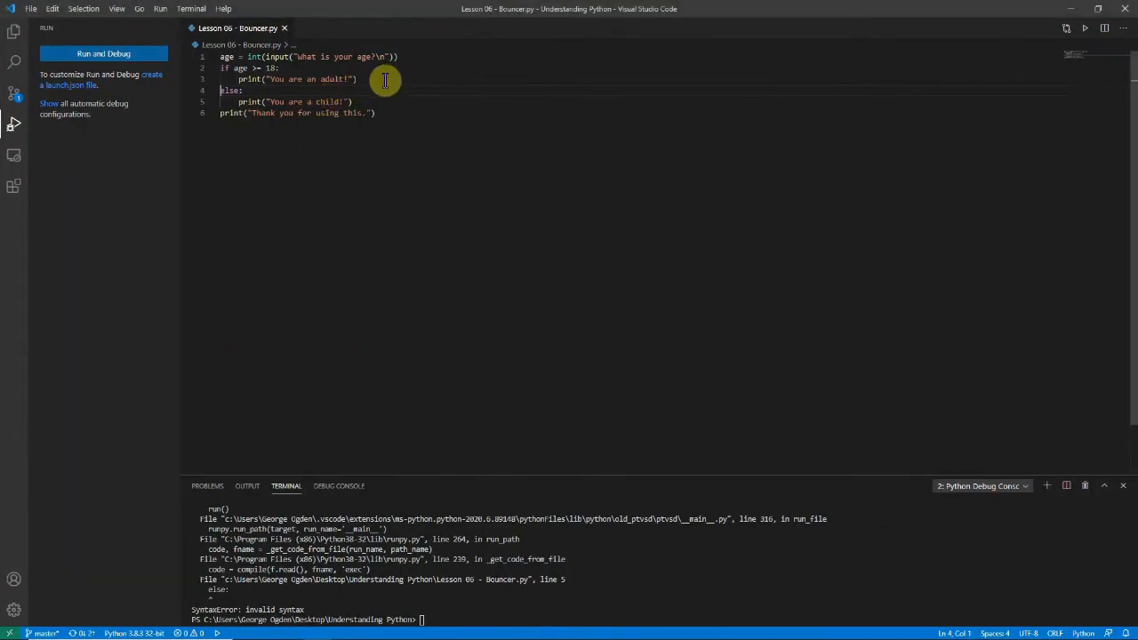
pyautogui.write('elif age >= 13:')
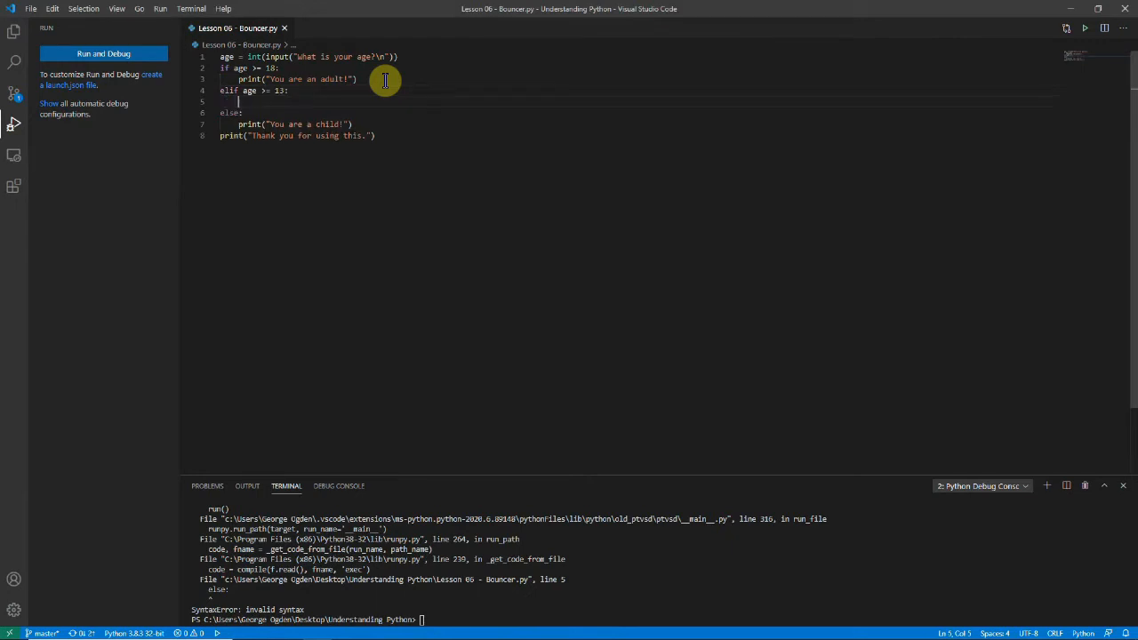
pyautogui.write('print("You")')
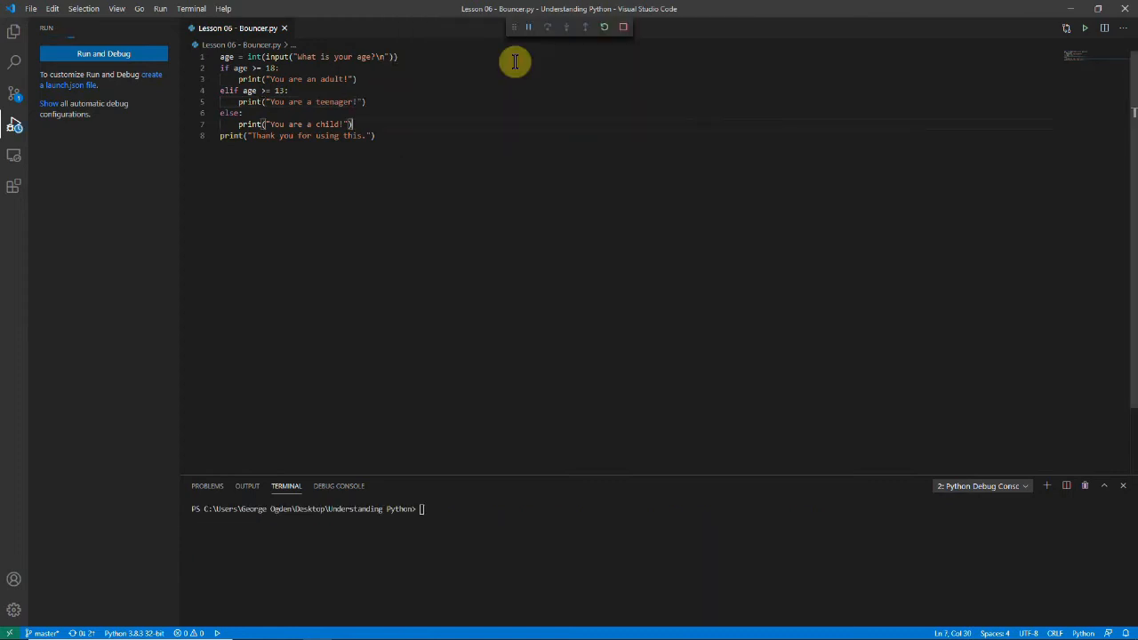
# Run Bouncer.py with age 15 to get the teenager message, then again with 25.
pyautogui.click(1085, 28)
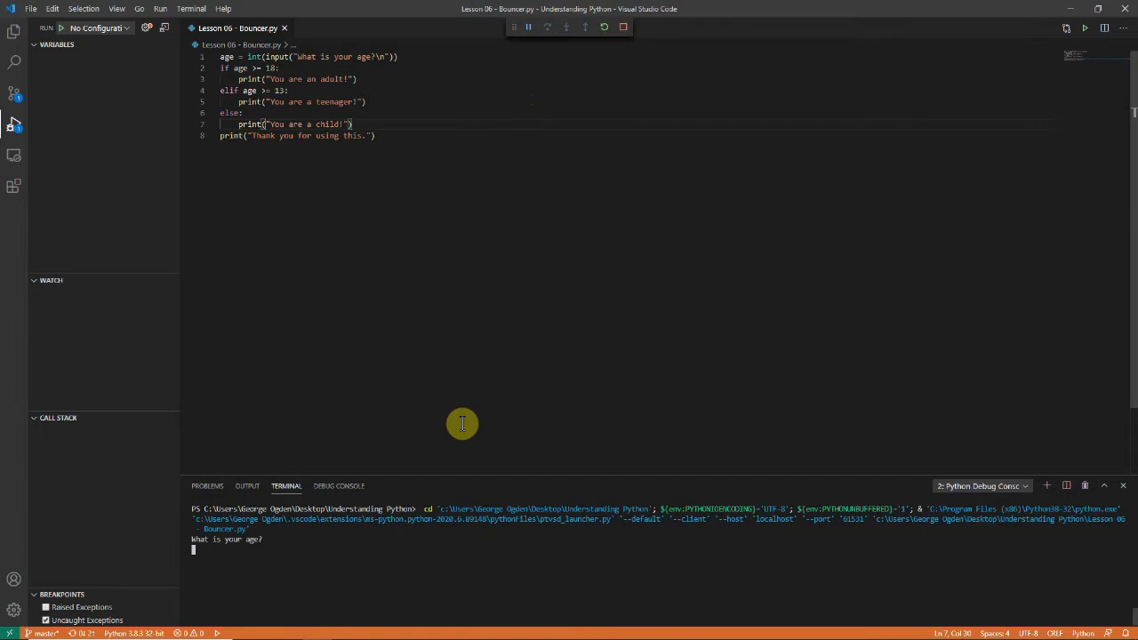
pyautogui.write('15')
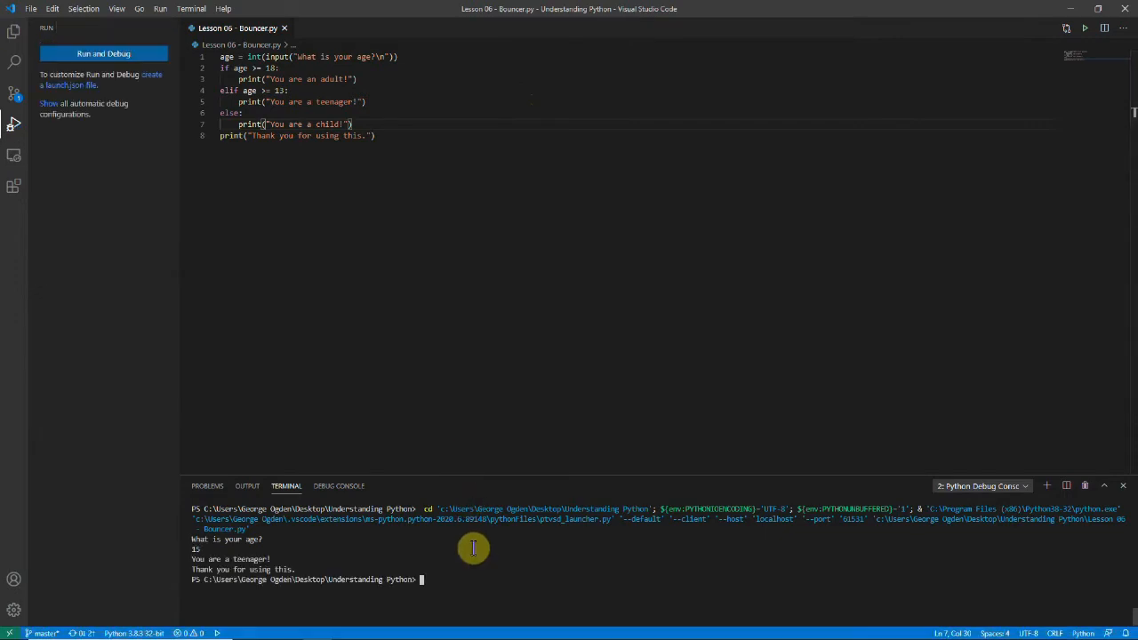
pyautogui.moveTo(382, 56)
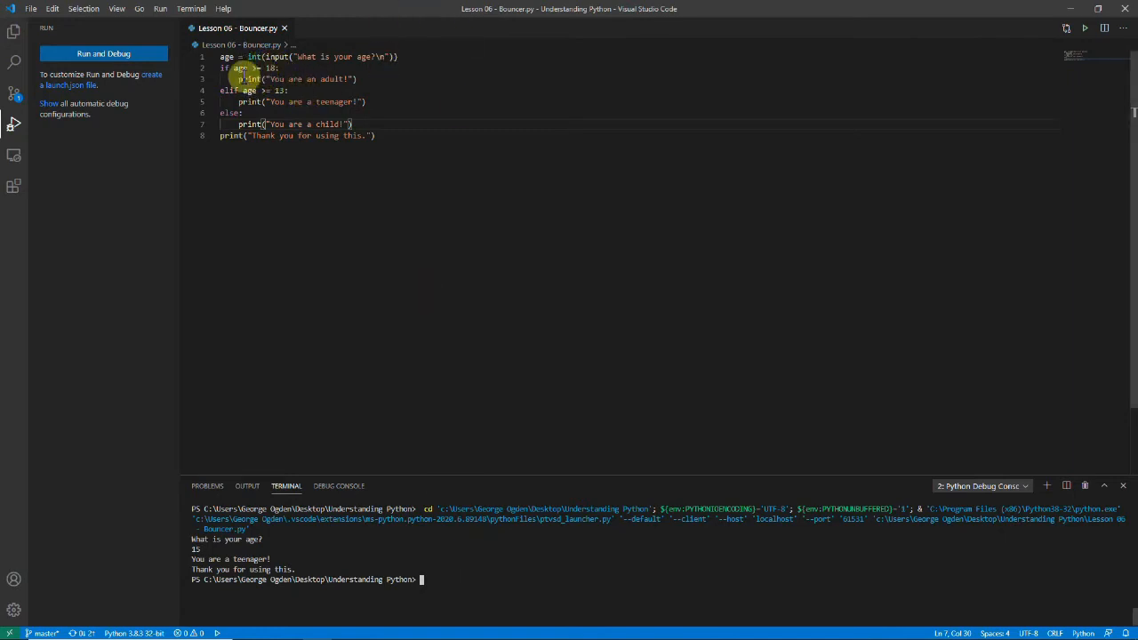
pyautogui.click(359, 78)
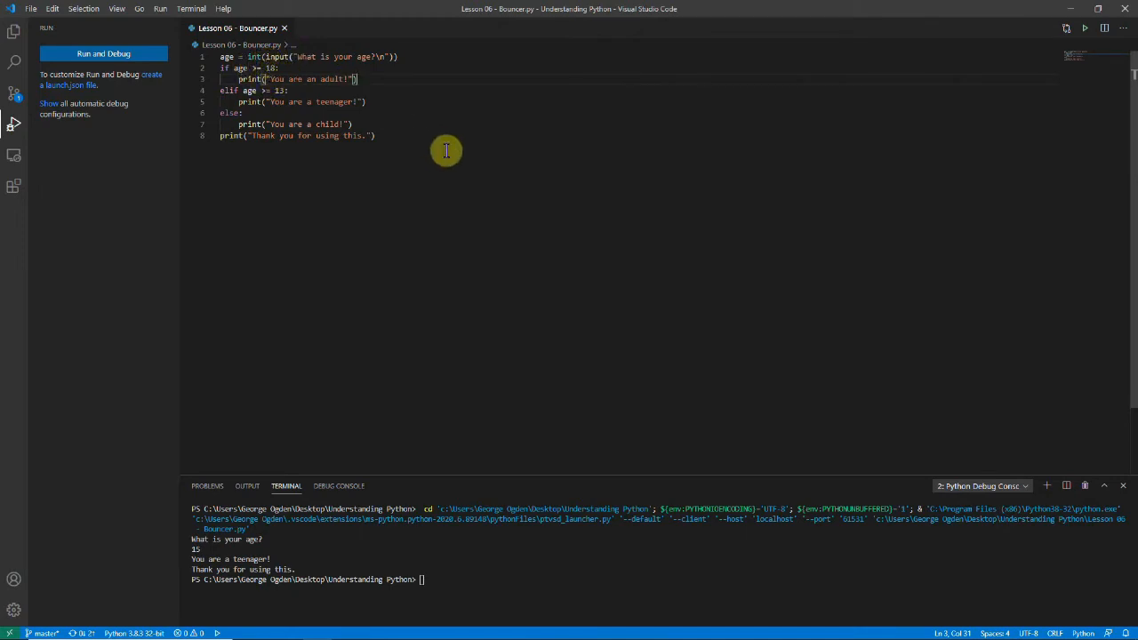
pyautogui.moveTo(452, 110)
pyautogui.write('21')
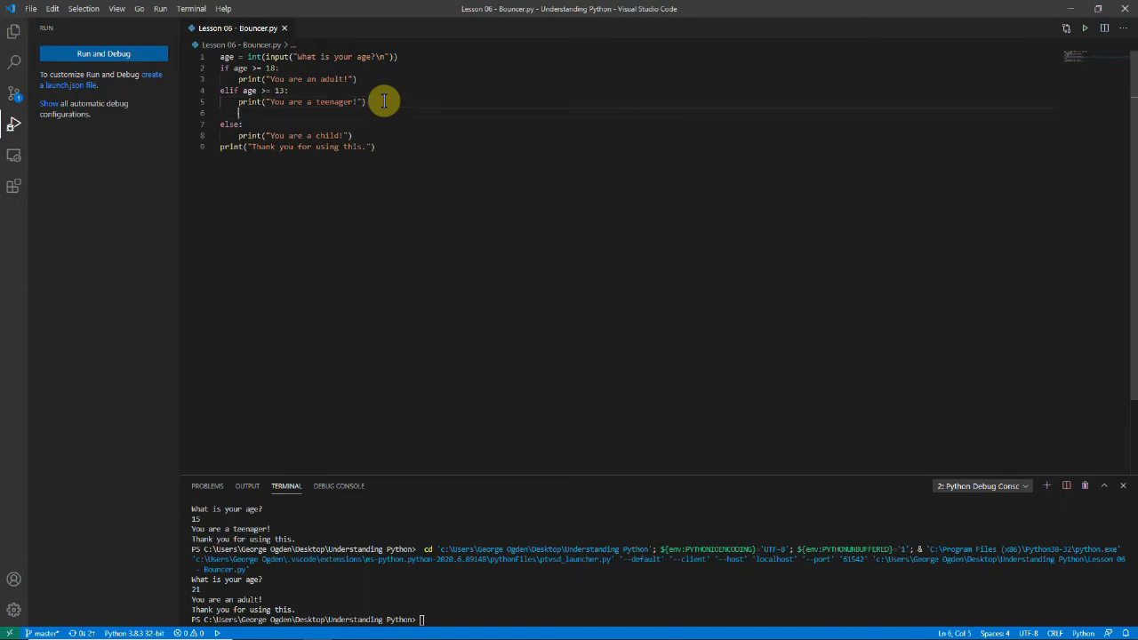
# Add an elif age < 5 branch printing "You are a baby!" before else.
pyautogui.write('elif')
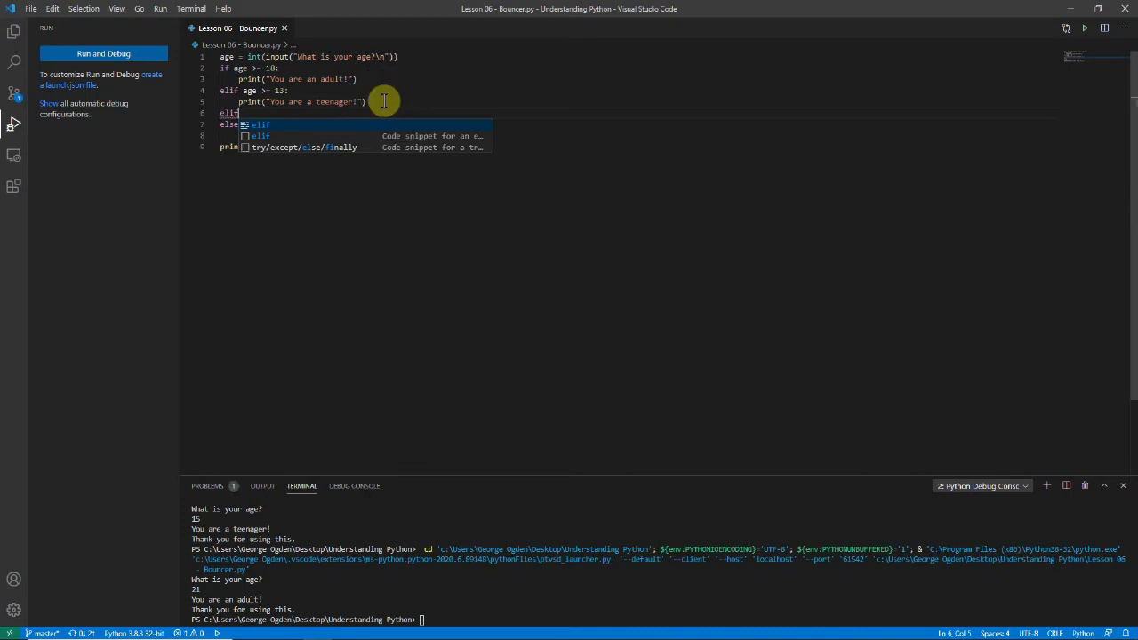
pyautogui.write('age <')
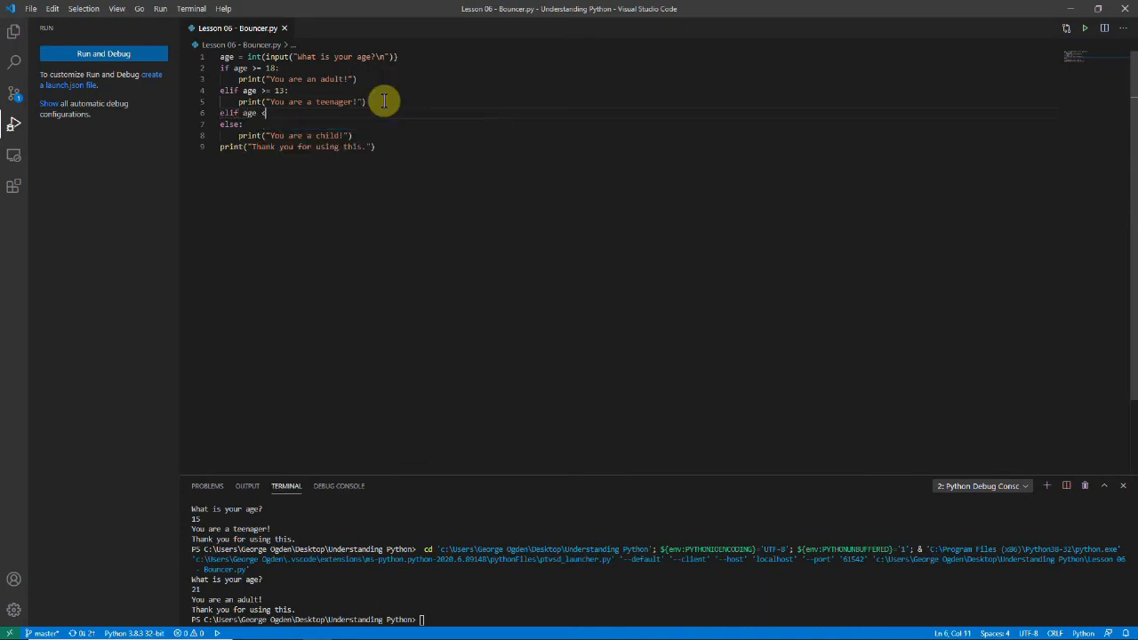
pyautogui.write('5:')
pyautogui.write('print("You are a baby!")')
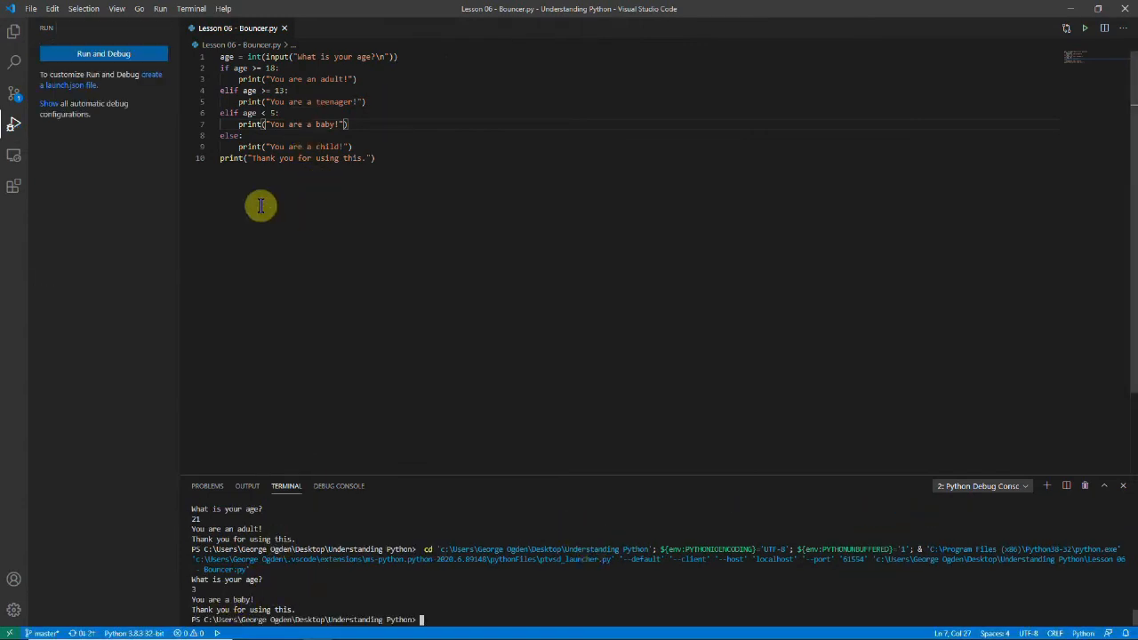
pyautogui.moveTo(238, 210)
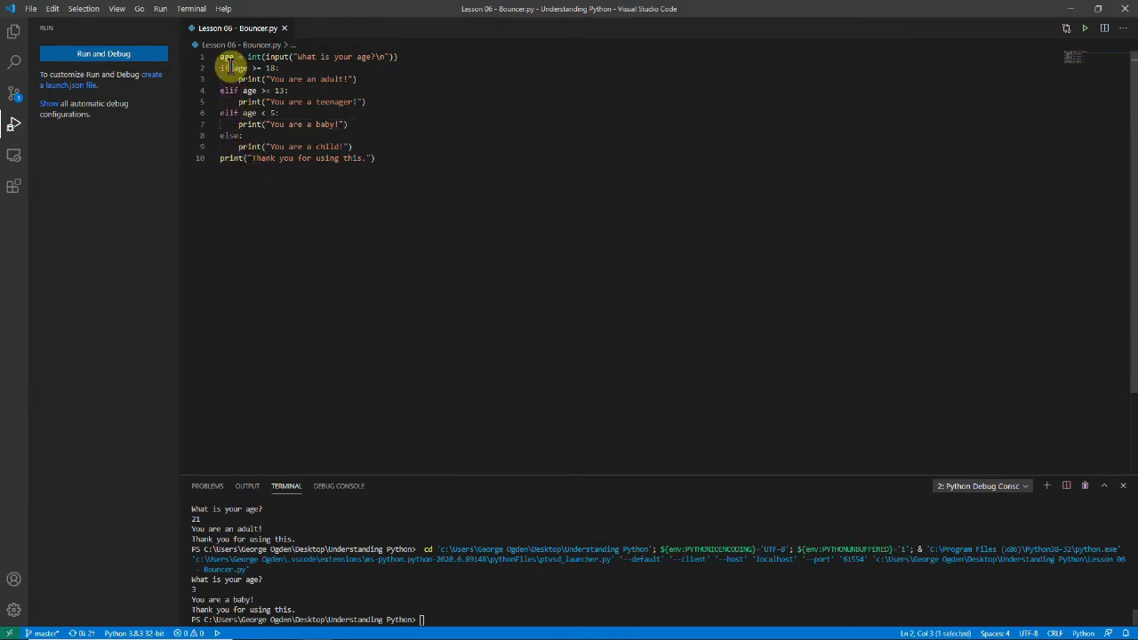
# Place the cursor in the editor code of Bouncer.py.
pyautogui.click(228, 135)
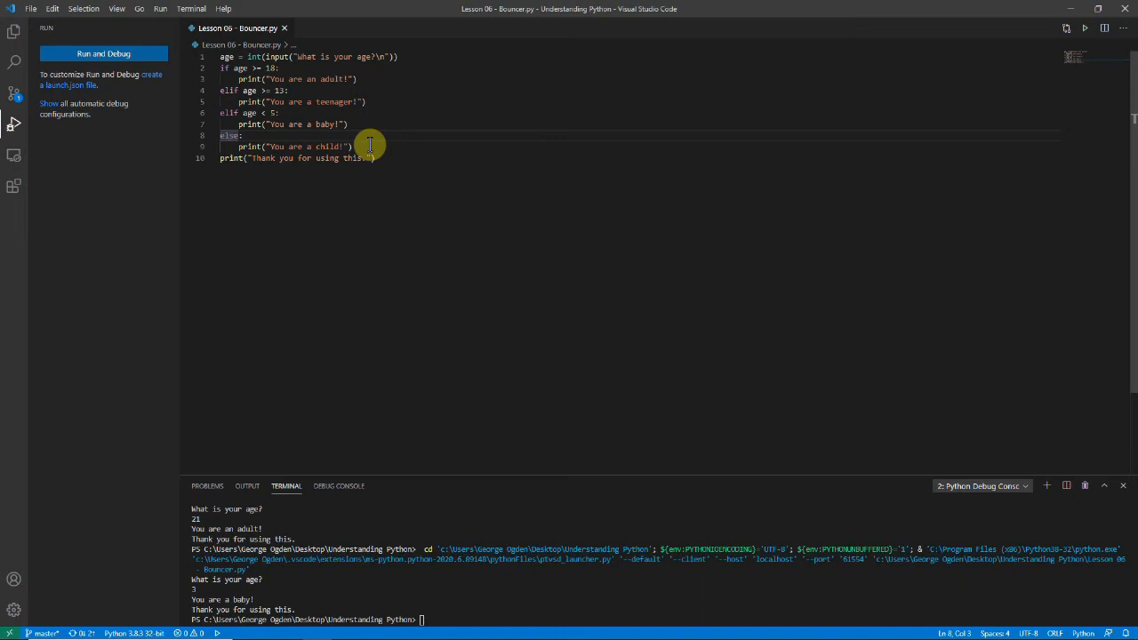
pyautogui.moveTo(455, 149)
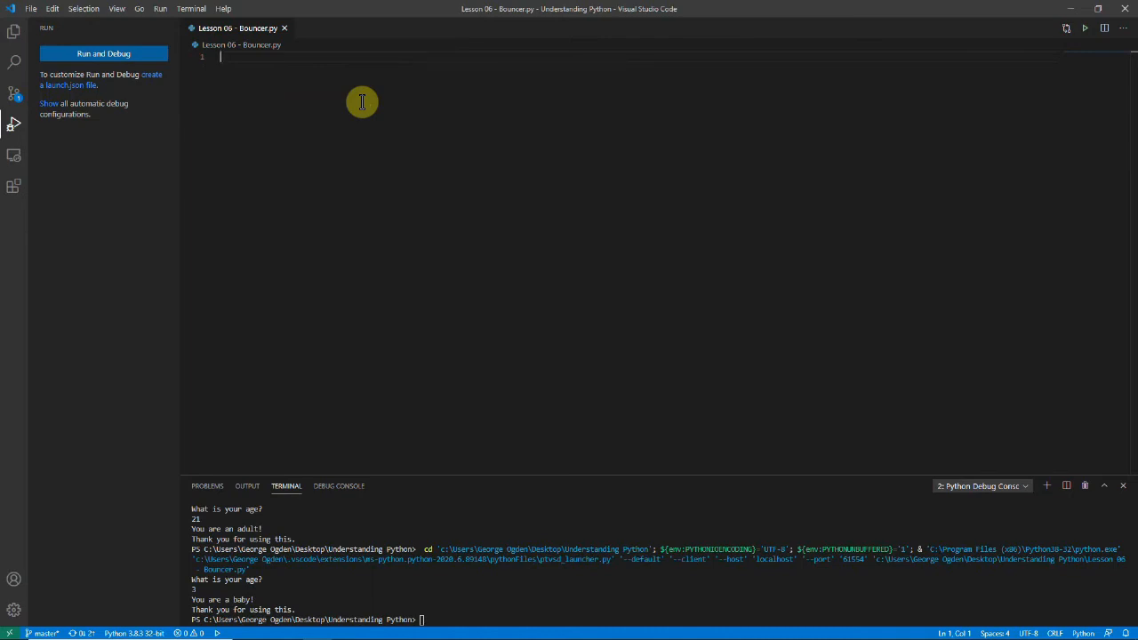
# Write rough_age = int(input("How old does the person look?\n")) and if rough_age > 25: print("You are allowed in.").
pyautogui.write('rough_age =')
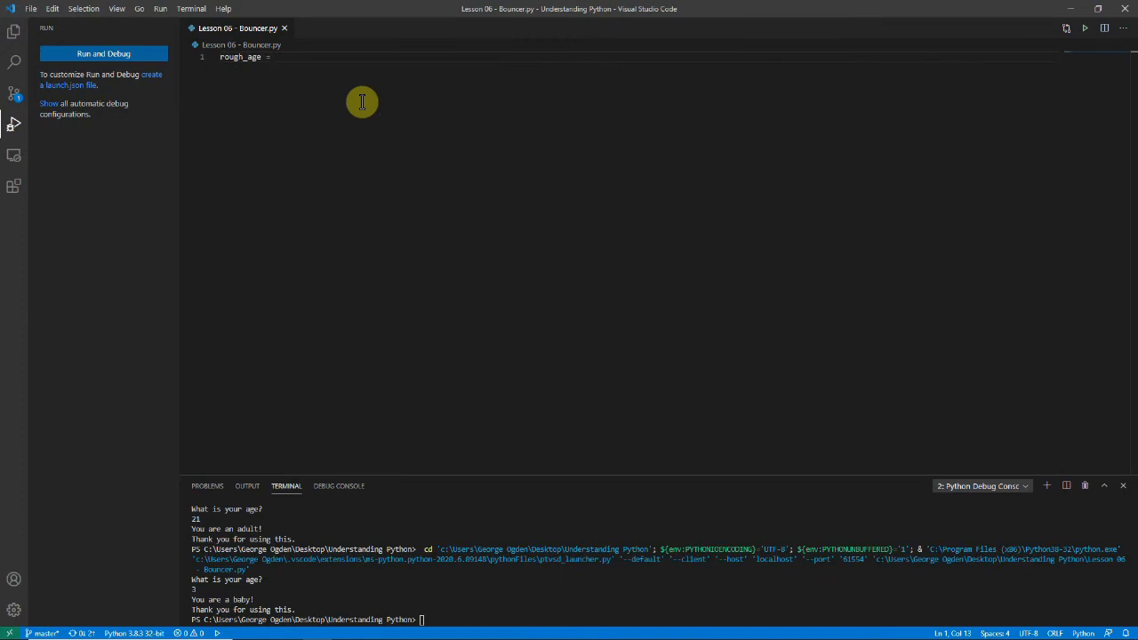
pyautogui.write('int(input("How old does the person look?\\n')
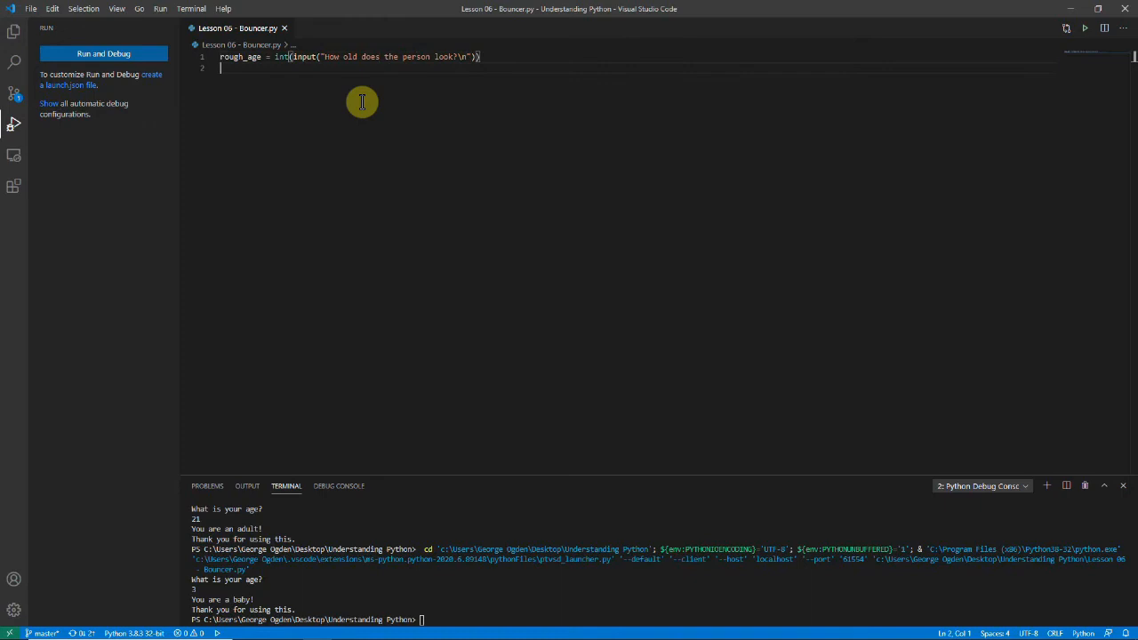
pyautogui.write('if rough_age > 3')
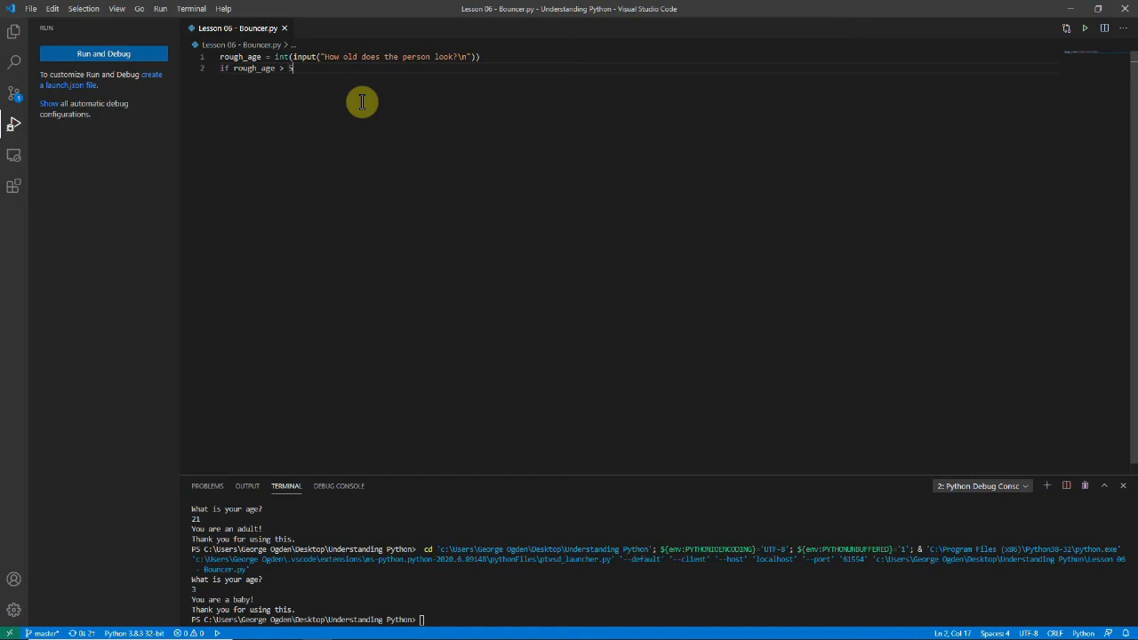
pyautogui.write('25:')
pyautogui.write('print("You are allowed in')
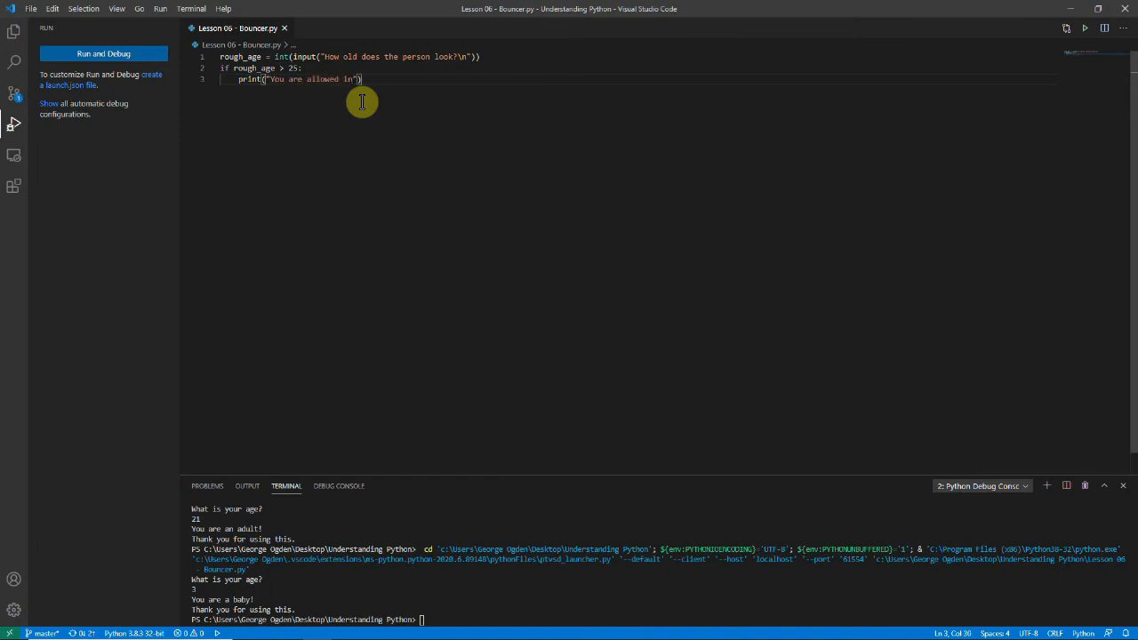
# Begin an elif rough_age > 16 branch below the over-25 check.
pyautogui.write('elif')
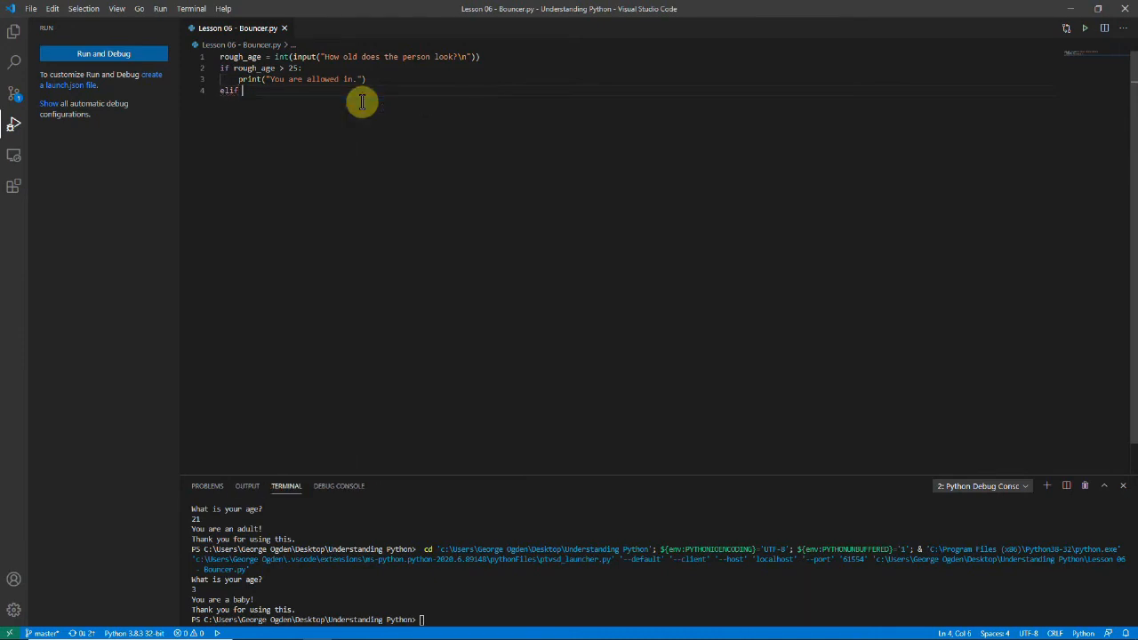
pyautogui.write('rough_age > 16:')
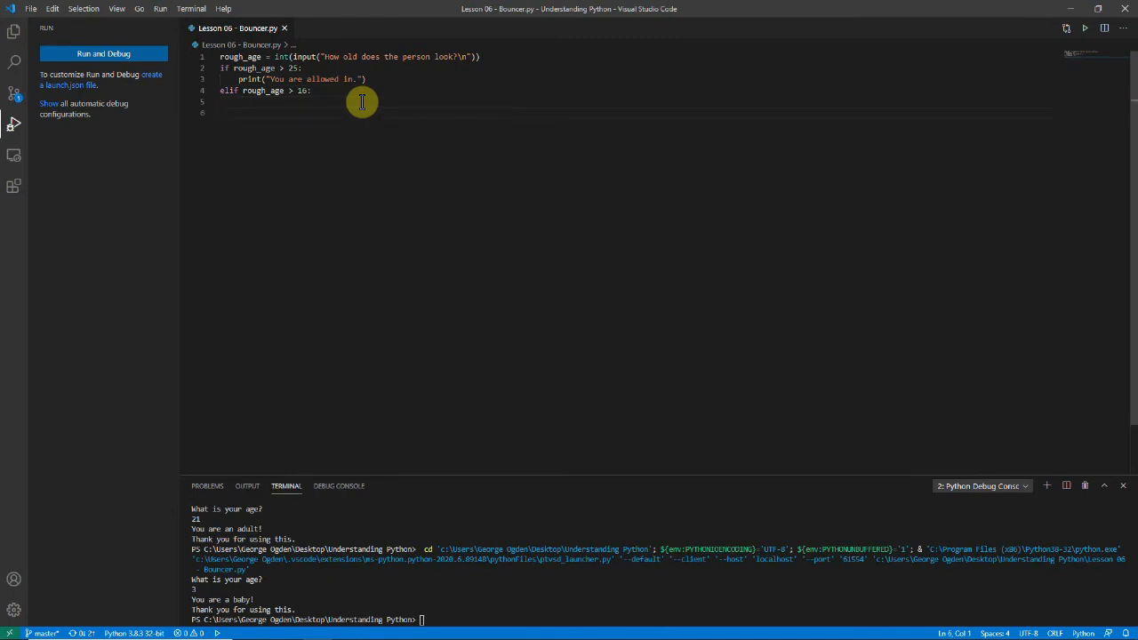
# Add an else branch printing "You are not allowed in." for everyone else.
pyautogui.write('else:')
pyautogui.write('print("You are not allowed in.')
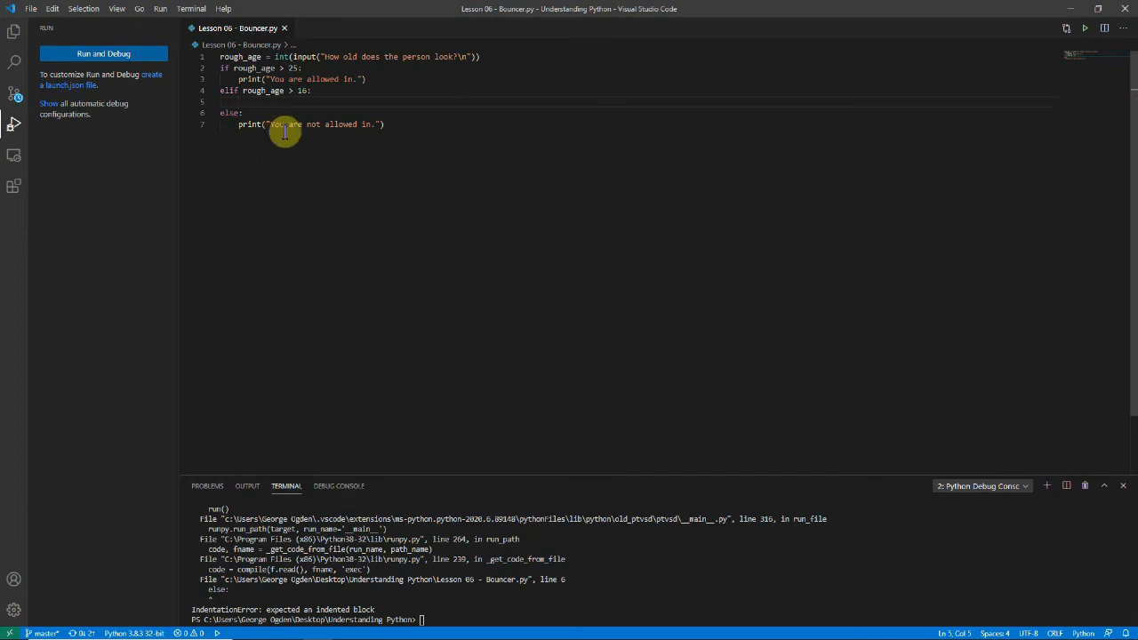
# Under elif, add real_age = int(input("What does their id say?\n")).
pyautogui.write('real_age = int(input(')
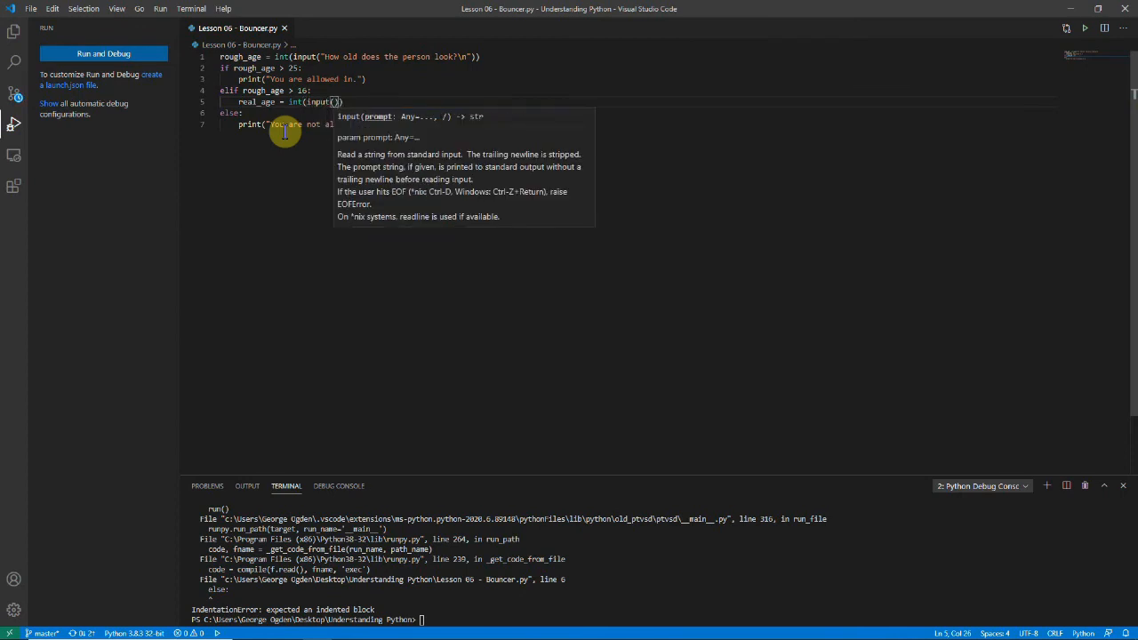
pyautogui.write('Wan')
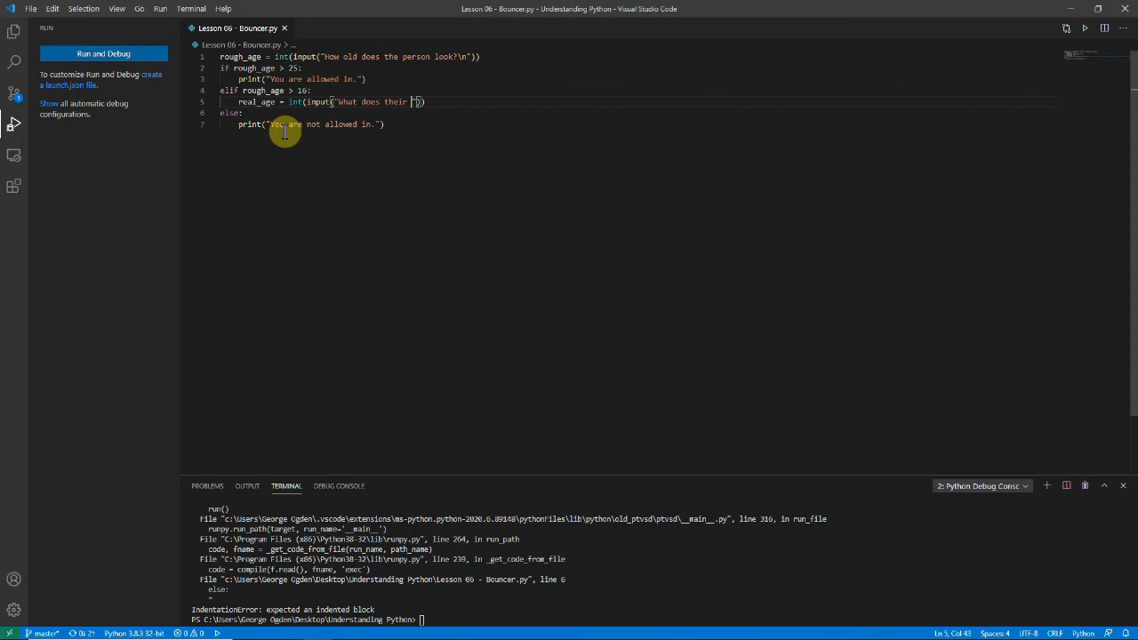
pyautogui.write('id say')
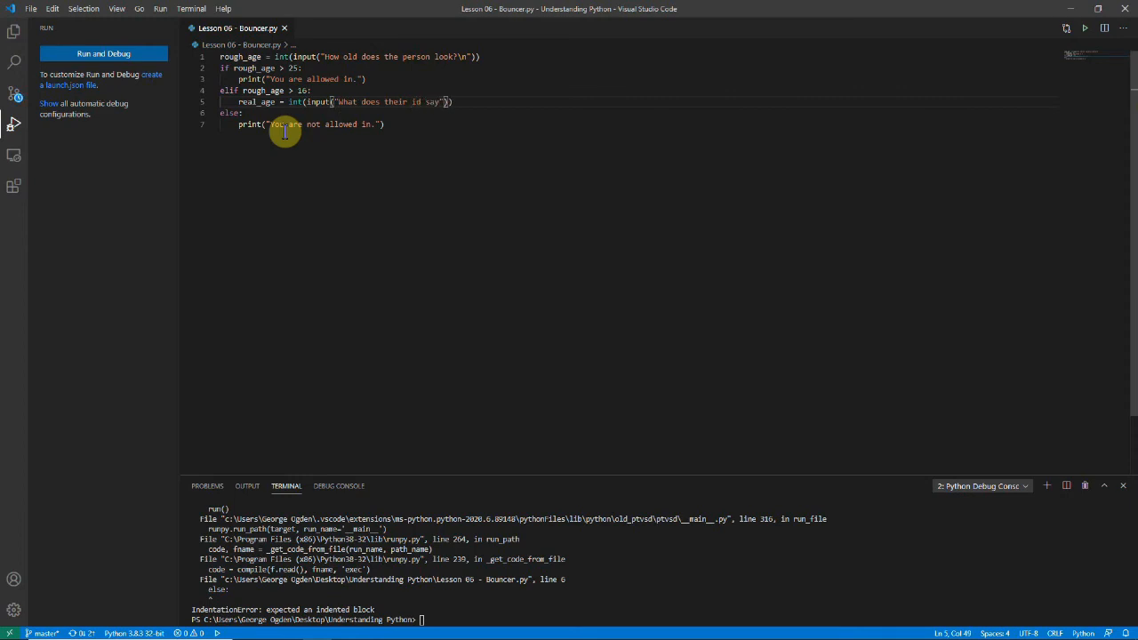
pyautogui.write('\\n')
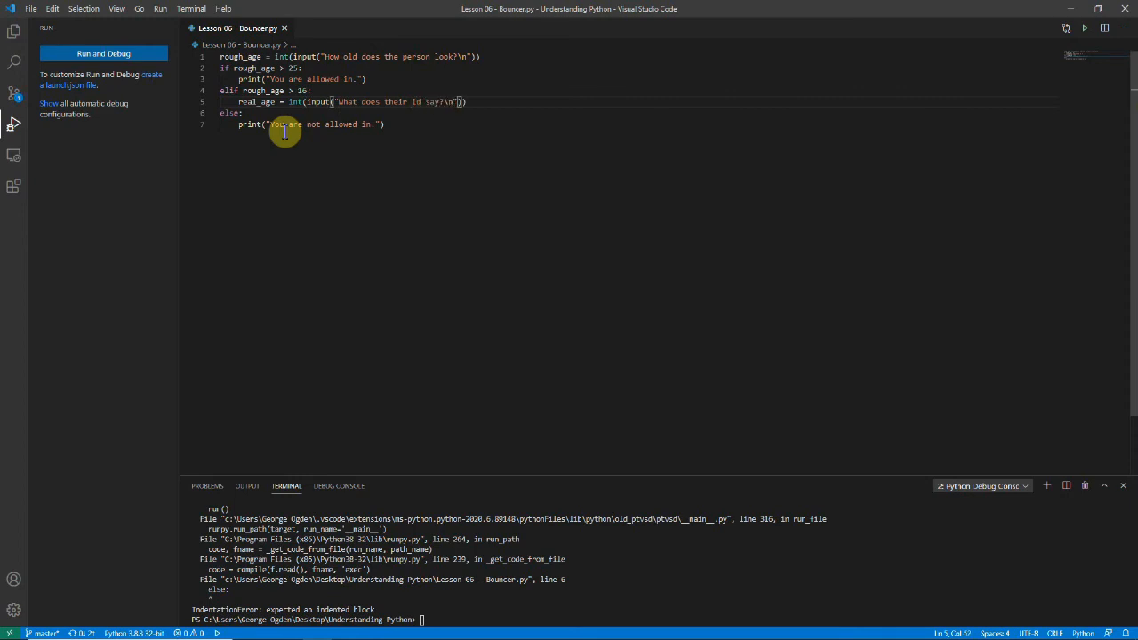
pyautogui.press('Enter')
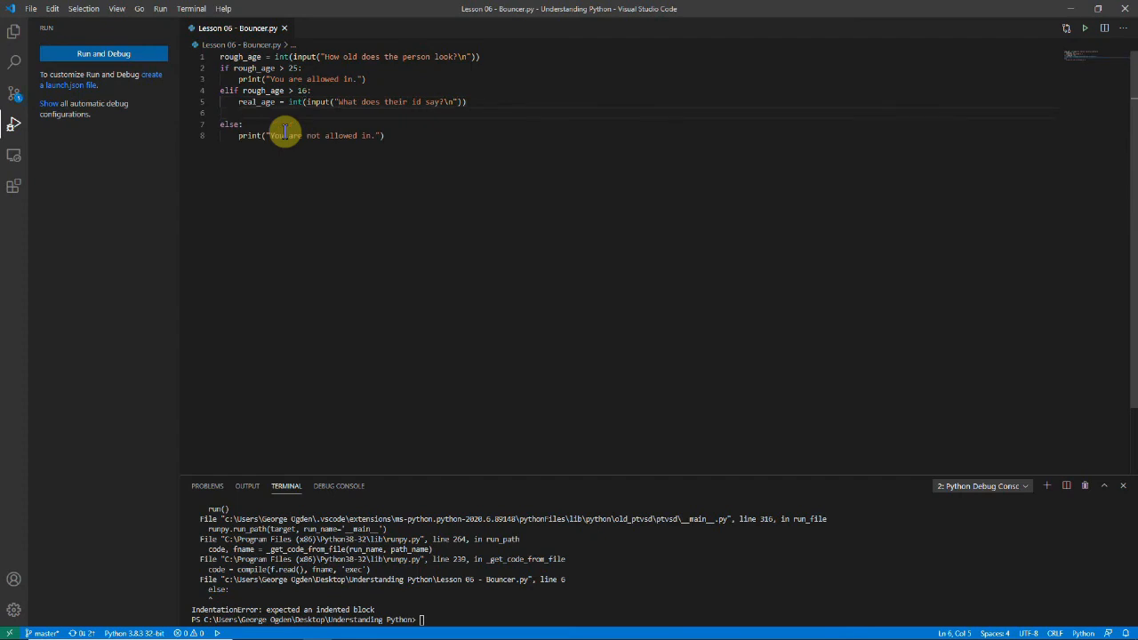
# Add a nested if real_age >= 18 admitting them, else refusing entry.
pyautogui.write('if real_age >= 18:')
pyautogui.write('print')
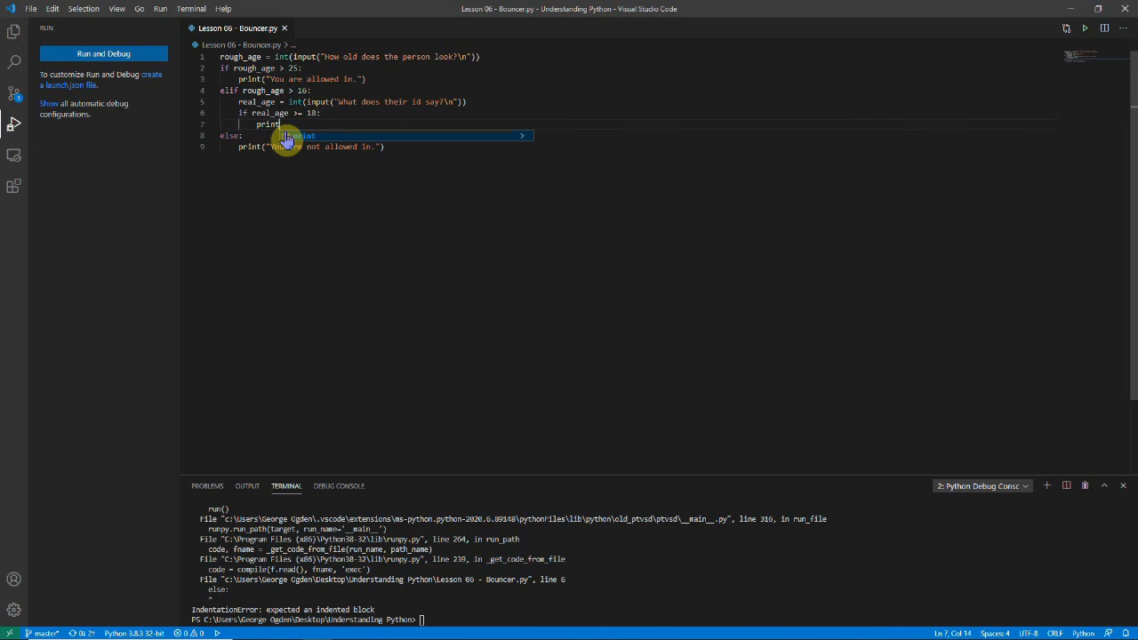
pyautogui.write('You are ")')
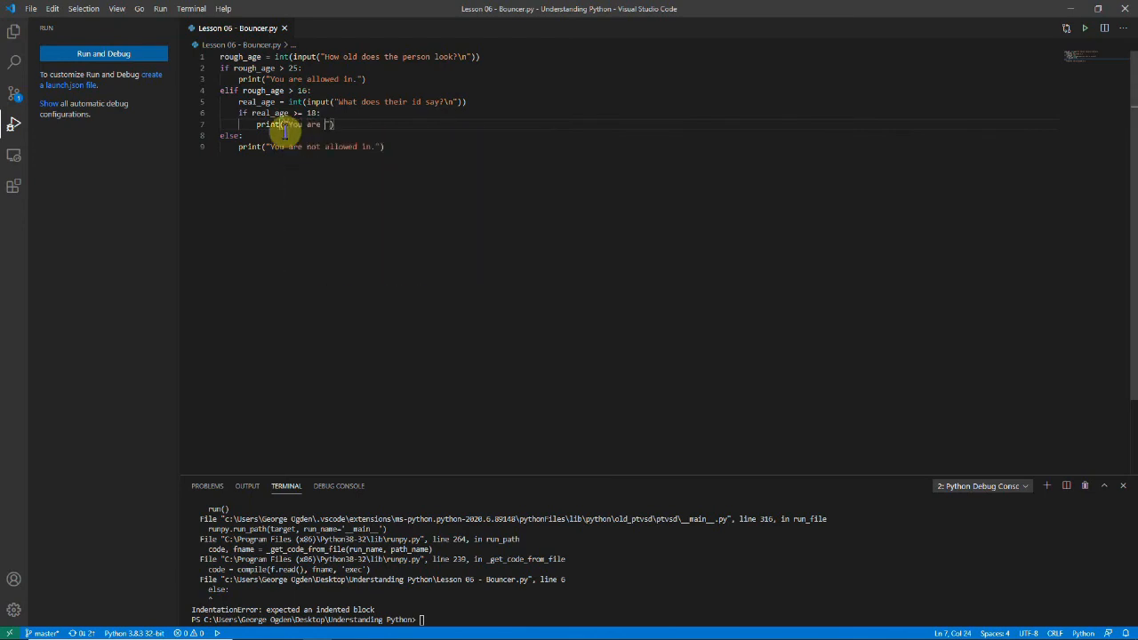
pyautogui.write('allowed in.')
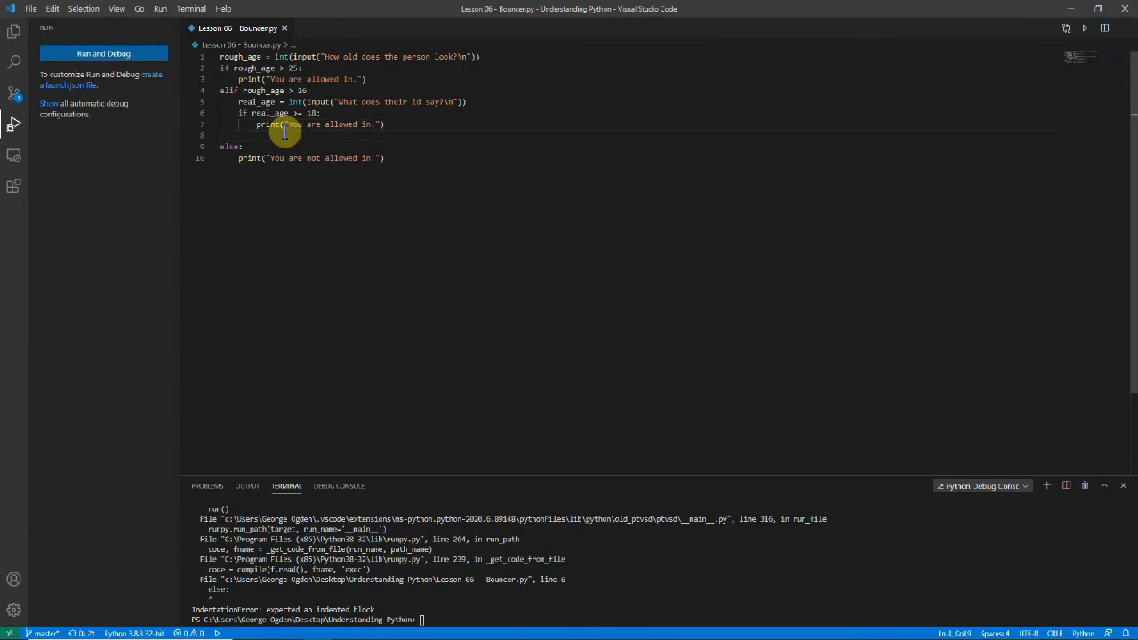
pyautogui.write('else:')
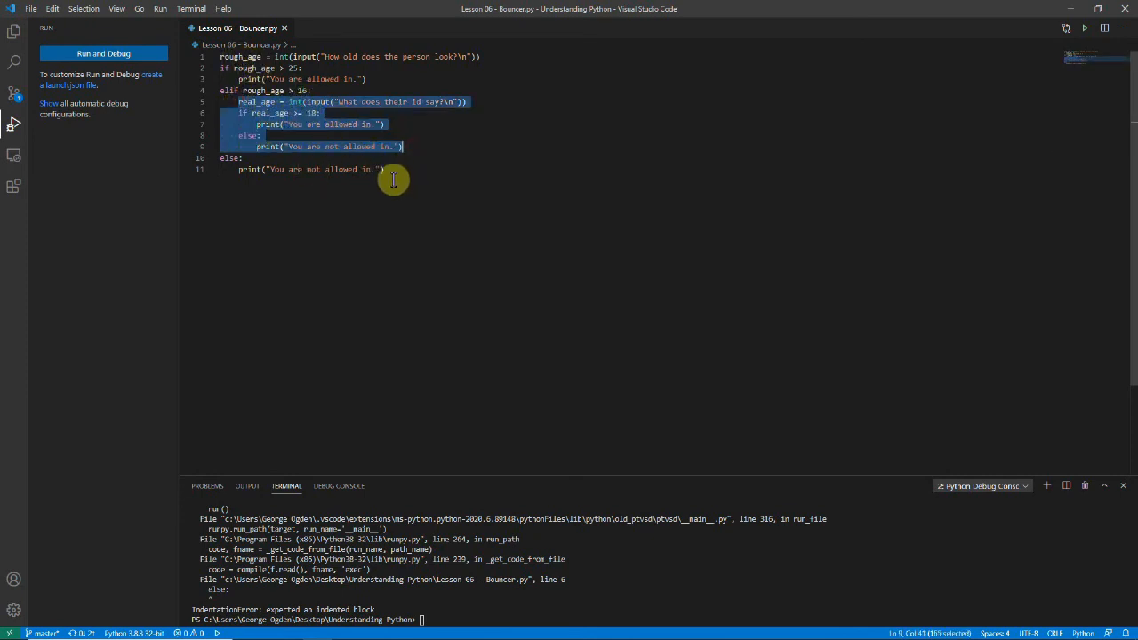
pyautogui.moveTo(436, 203)
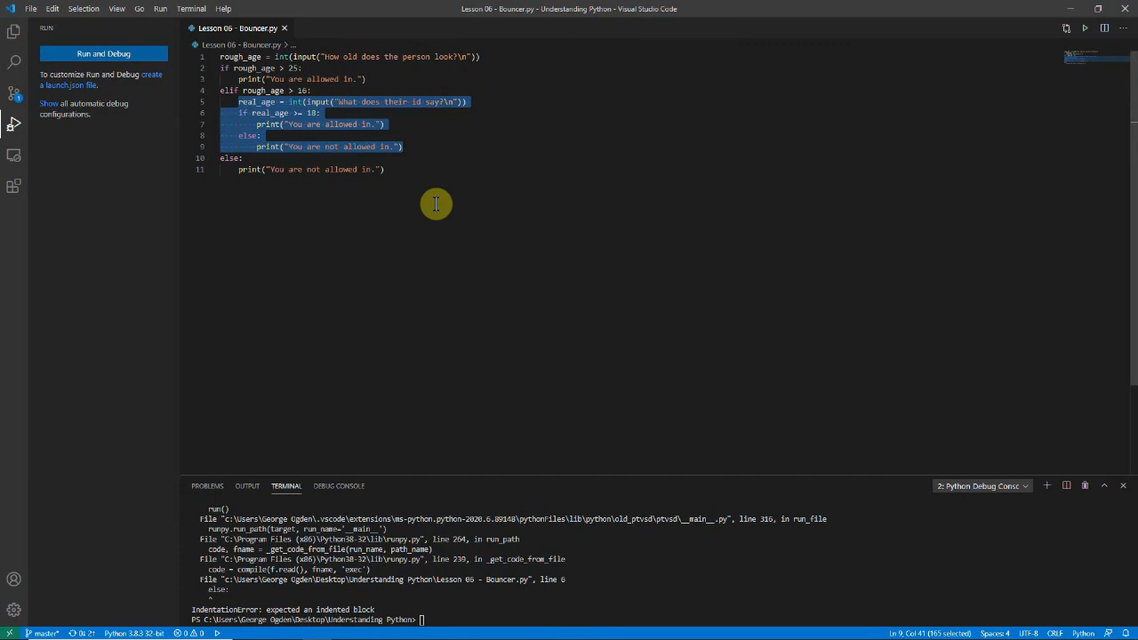
# Run Bouncer.py repeatedly, testing ages 30 and 12 and an ID age of 18.
pyautogui.click(384, 169)
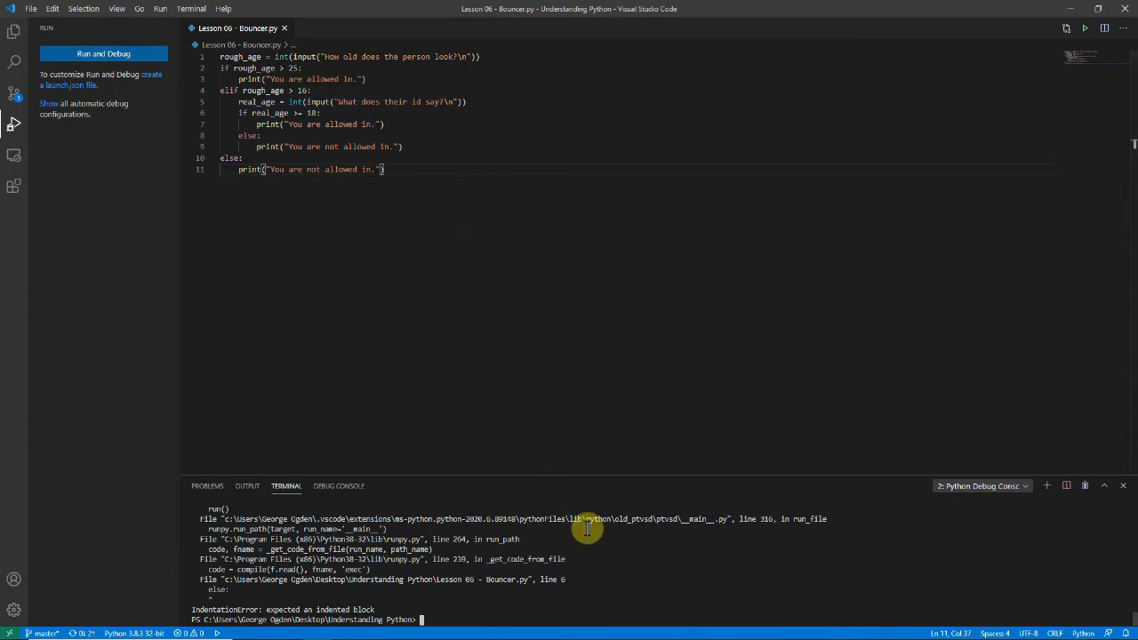
pyautogui.click(103, 53)
pyautogui.write('30')
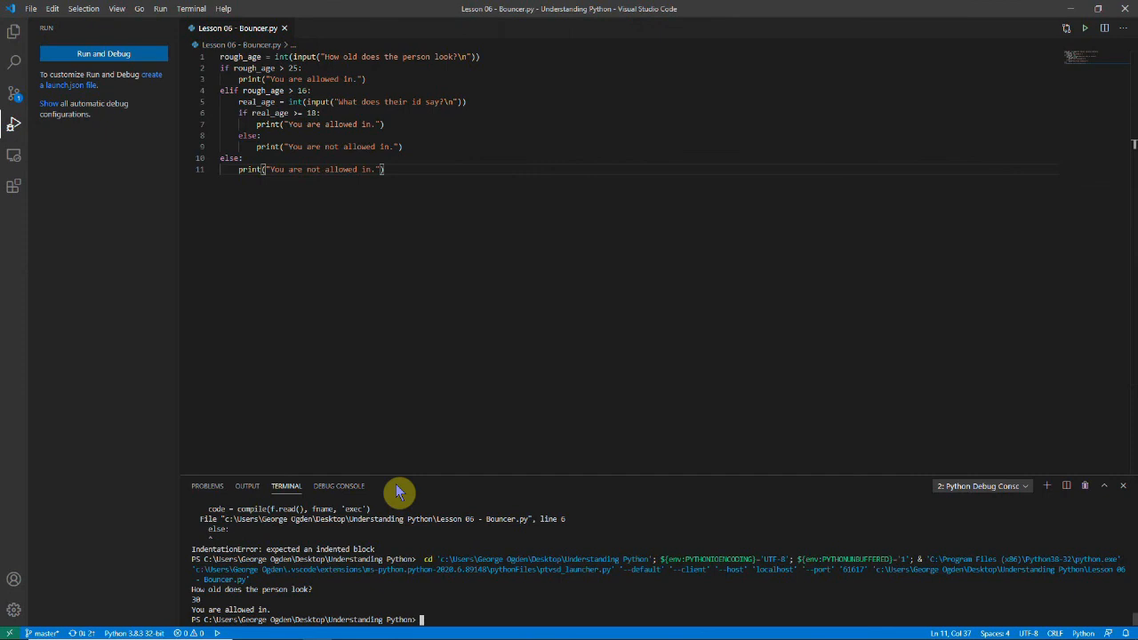
pyautogui.click(103, 53)
pyautogui.write('12')
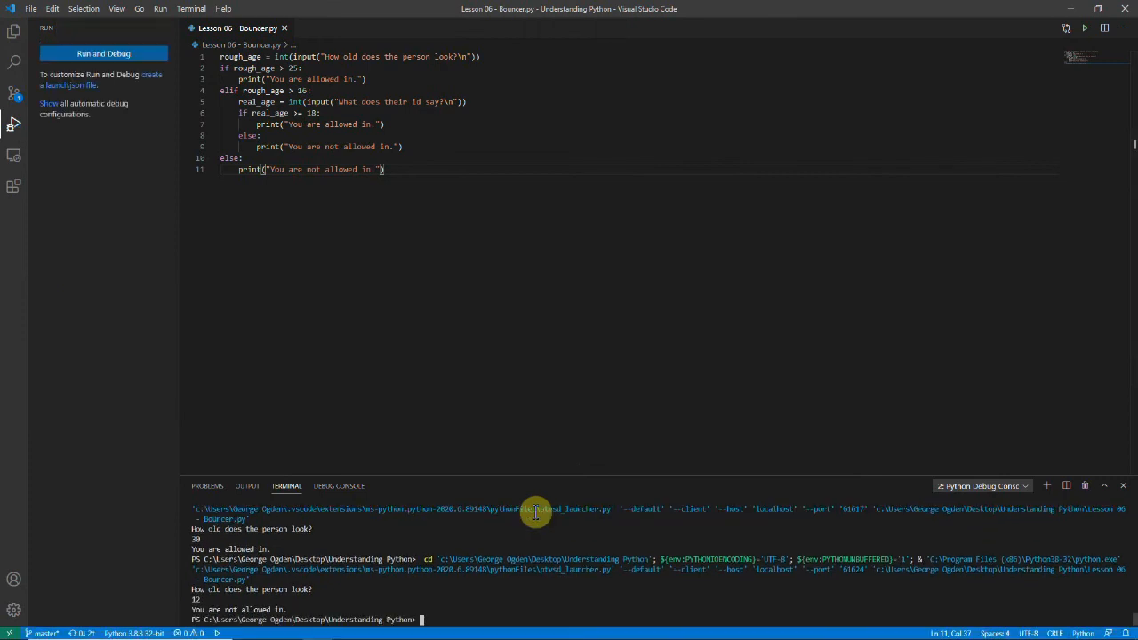
pyautogui.click(103, 53)
pyautogui.write('18')
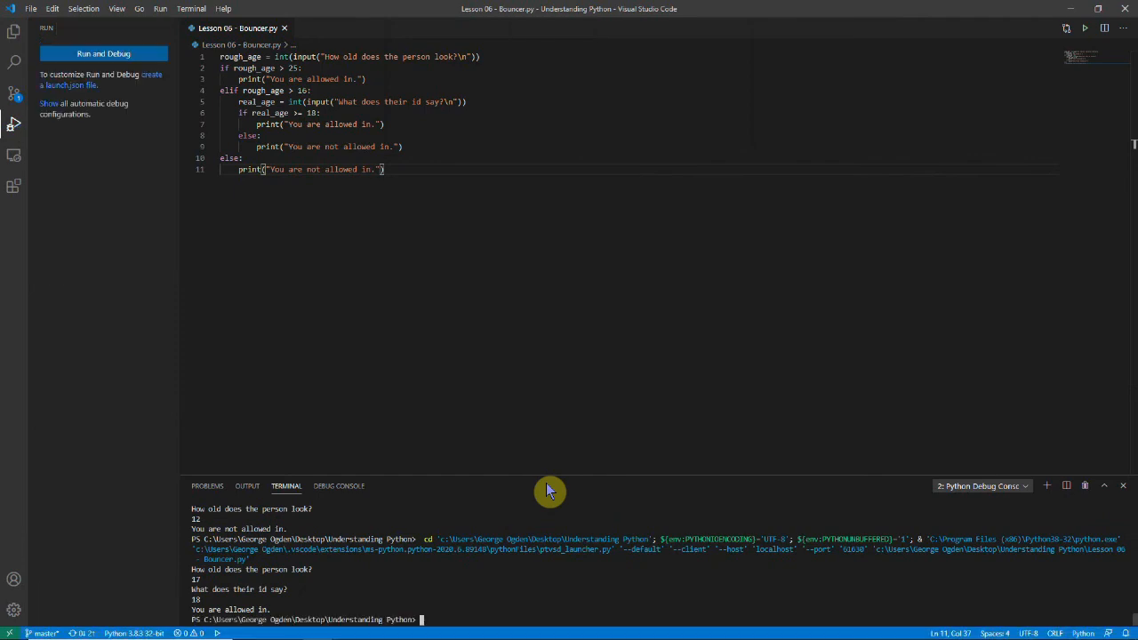
# Run again with apparent age 21 and ID age 15, getting refused entry.
pyautogui.click(558, 94)
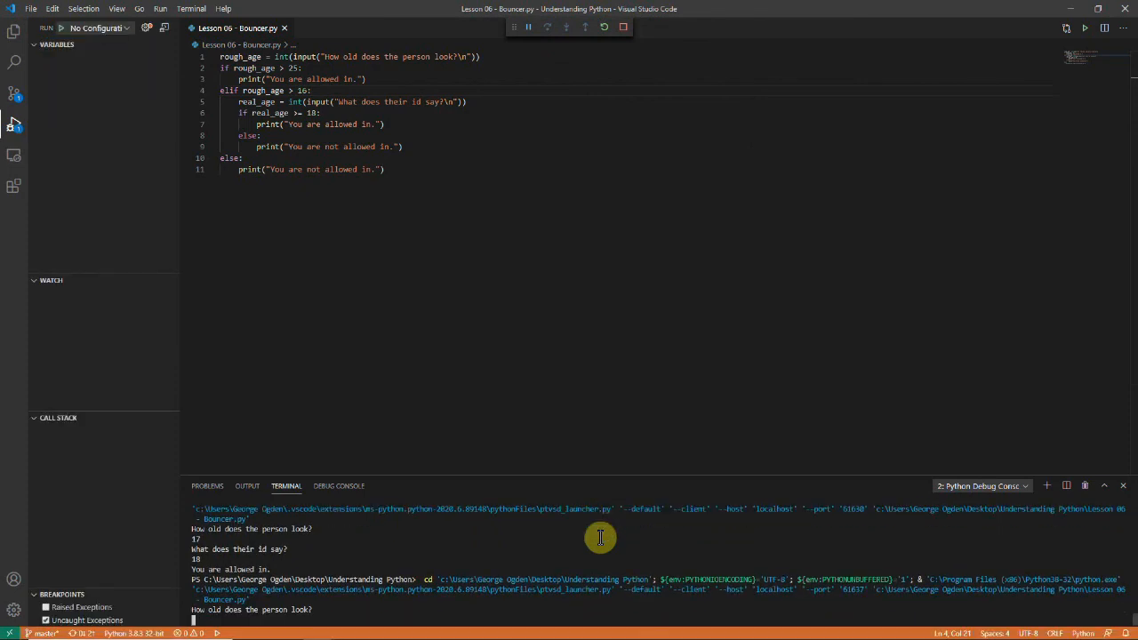
pyautogui.write('21')
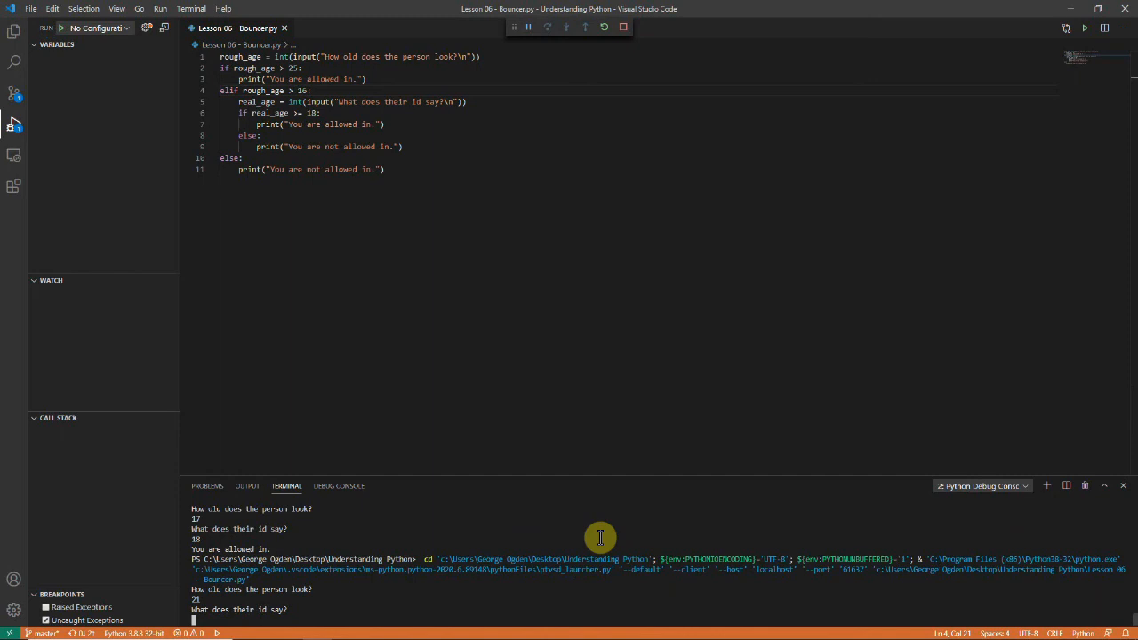
pyautogui.write('15')
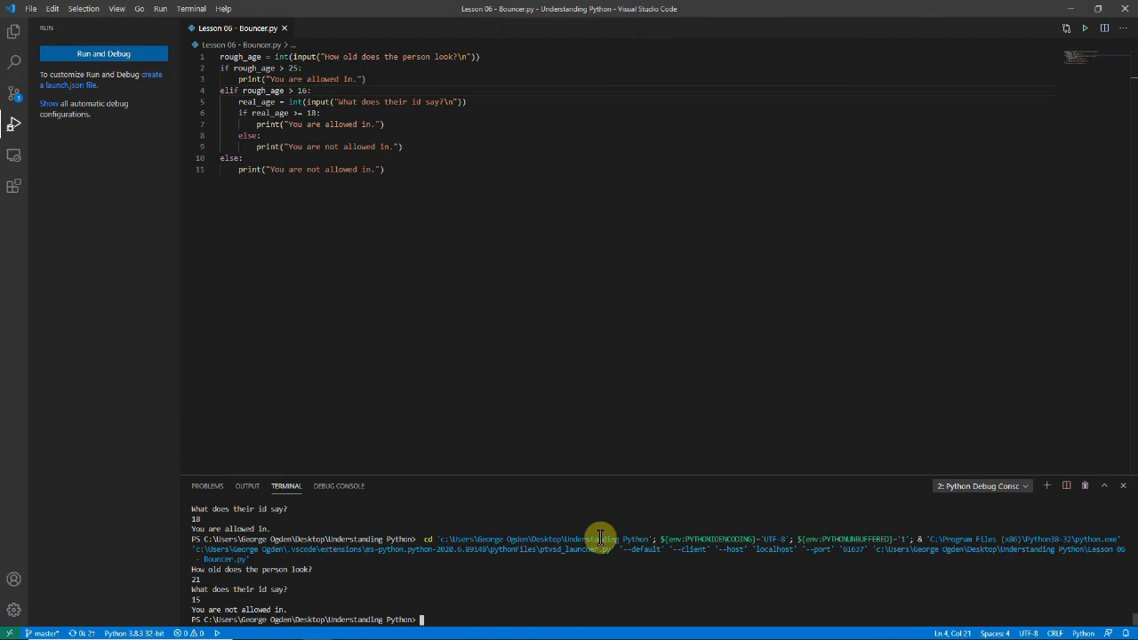
pyautogui.moveTo(214, 142)
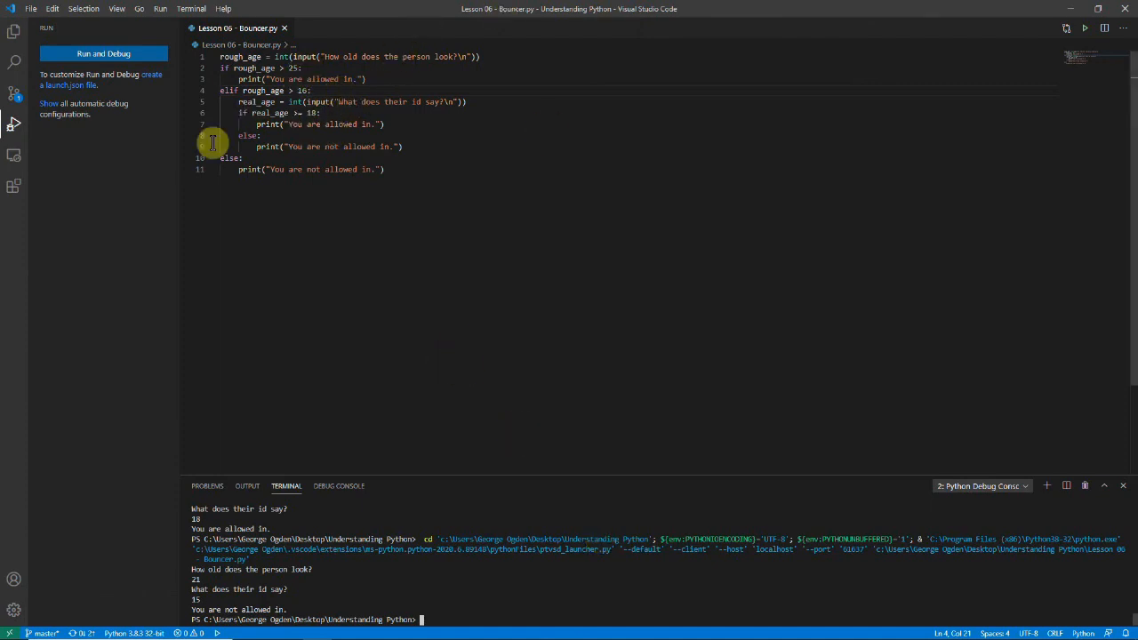